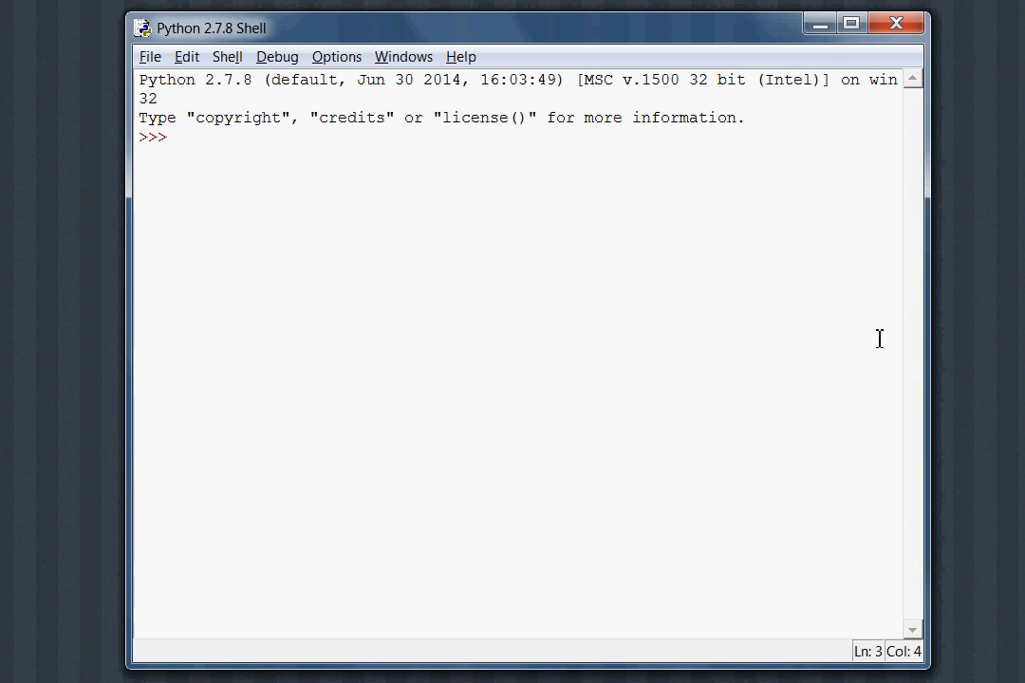
mouse_move(990, 408)
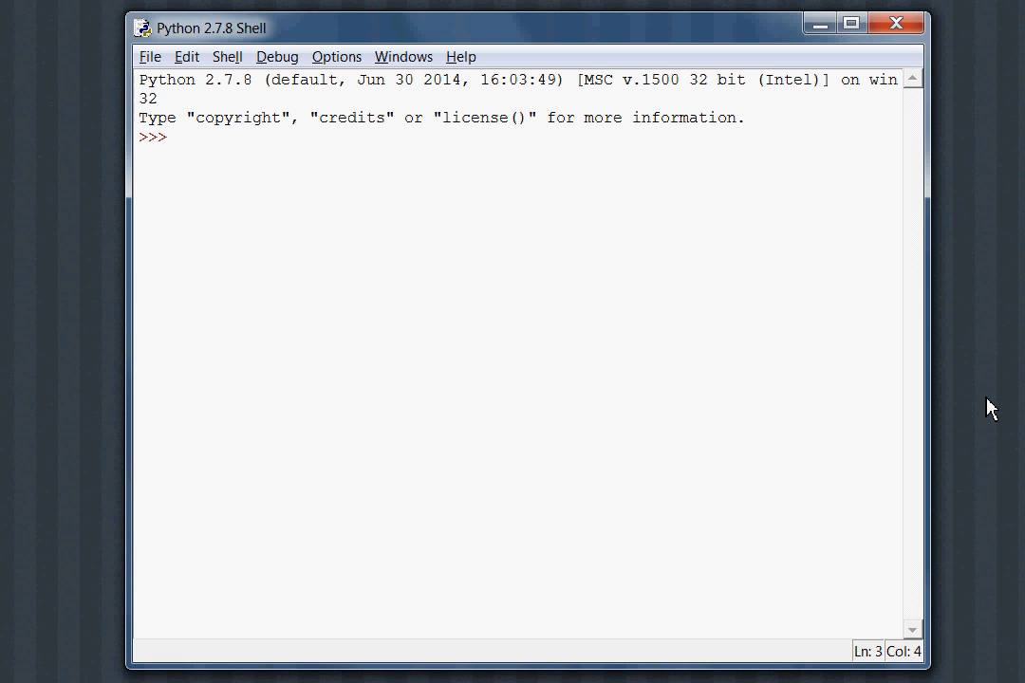
- Run 'from sympy import *' at the shell prompt to load all of SymPy
text(import)
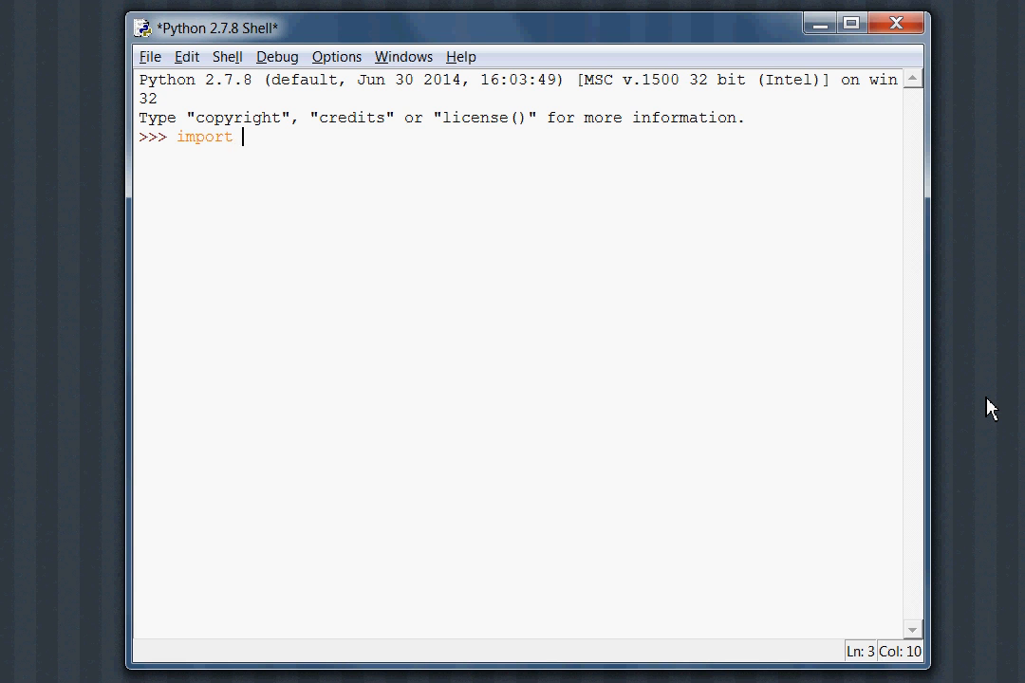
text(sympy)
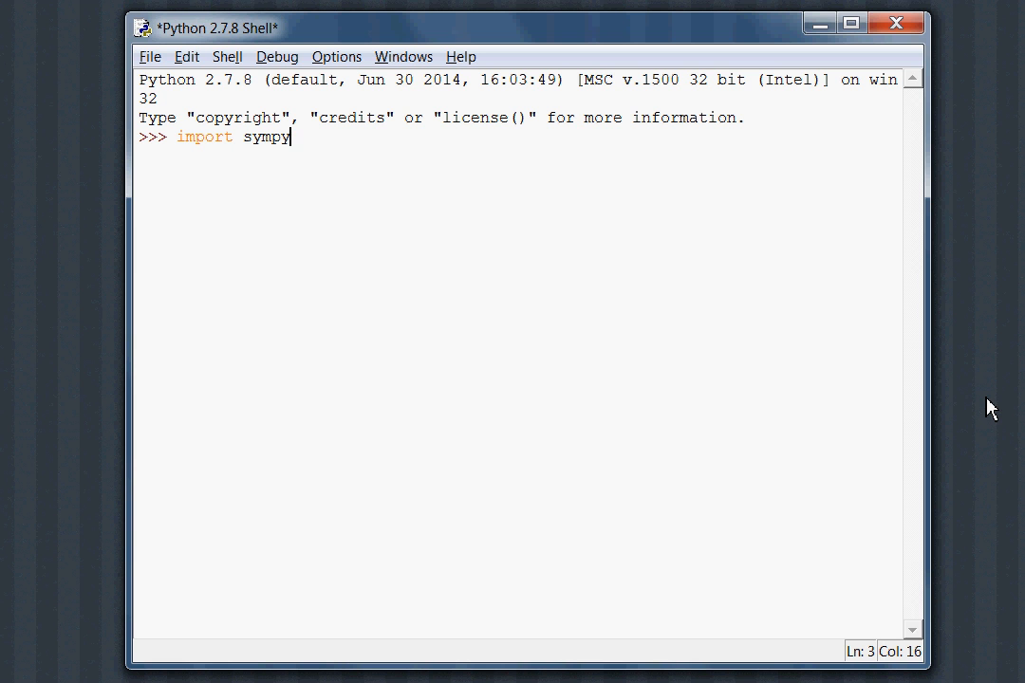
text(from)
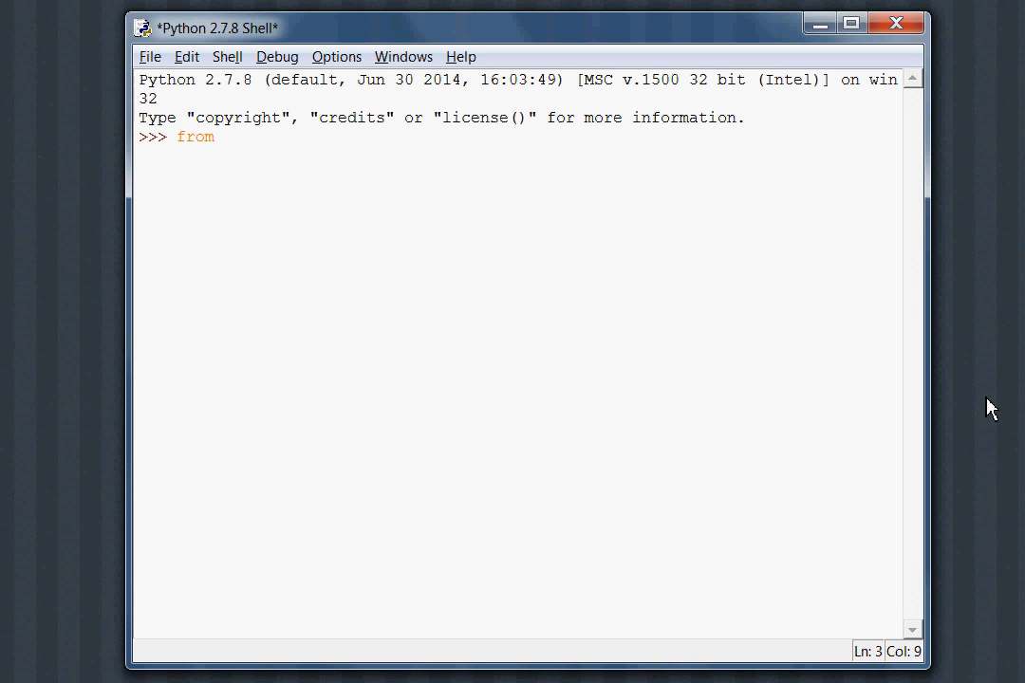
text(sympy import *)
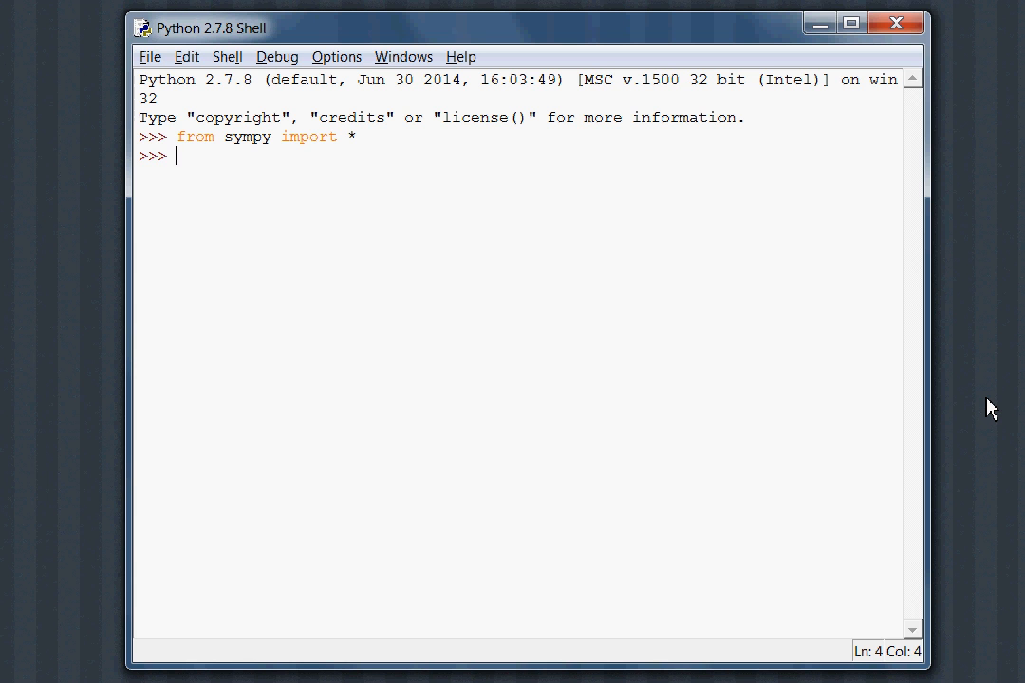
- Clear stray characters, then evaluate 'x + 1' to raise a NameError for undefined x
text(x)
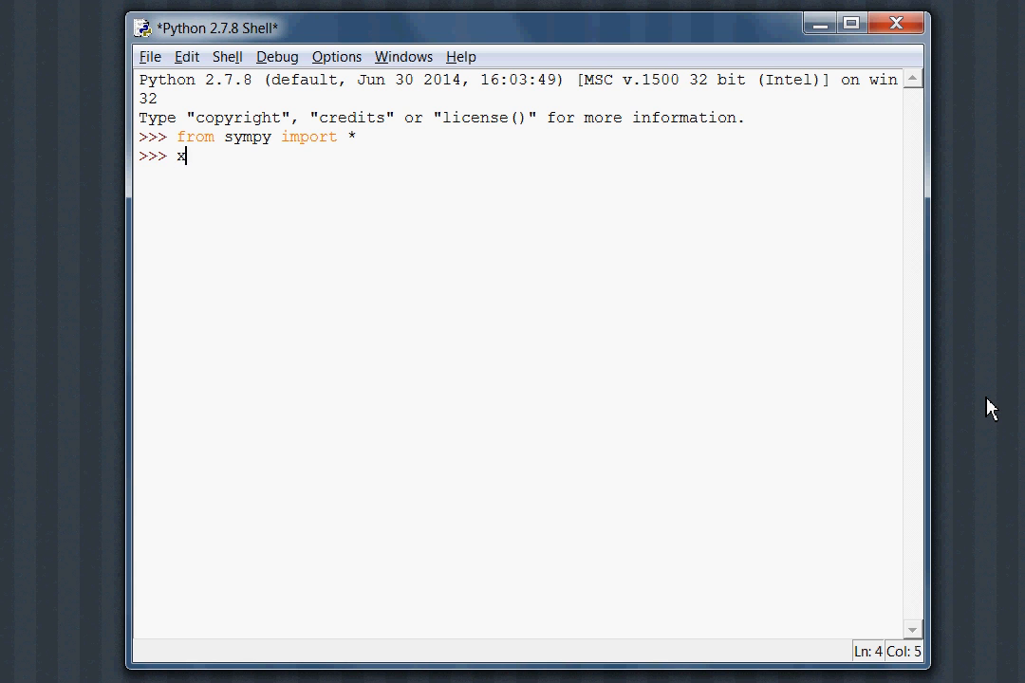
key(backspace)
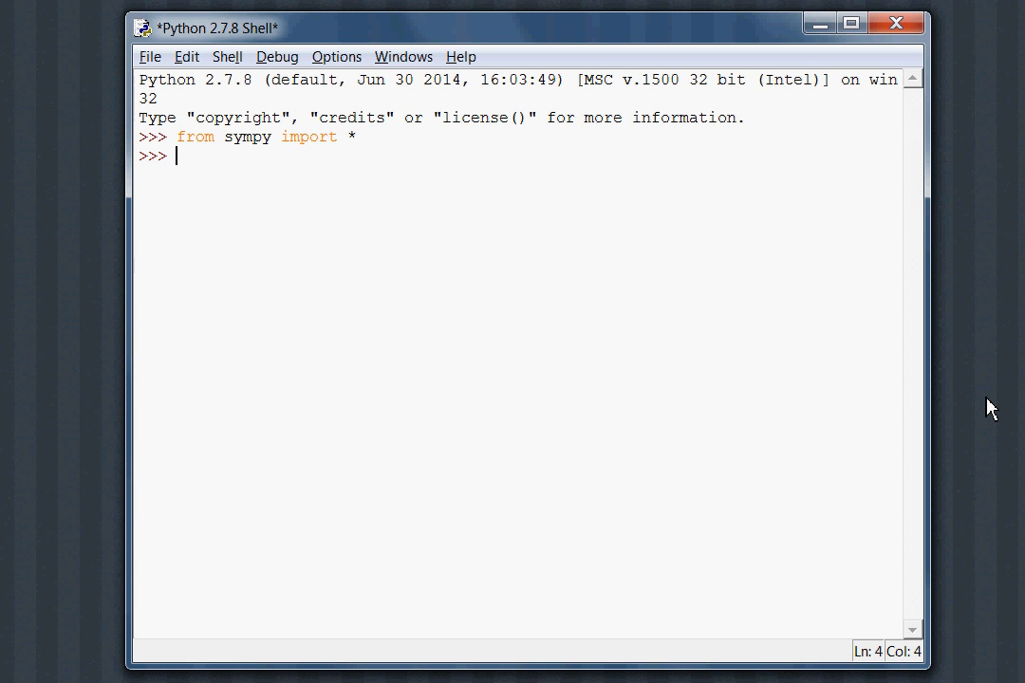
text(z)
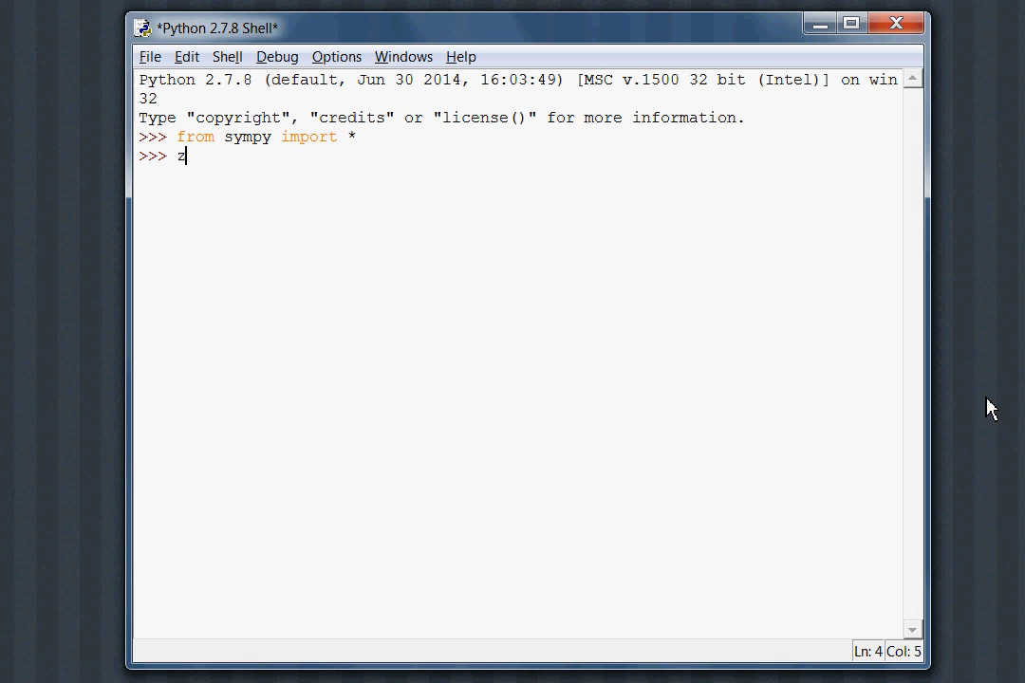
key(Backspace)
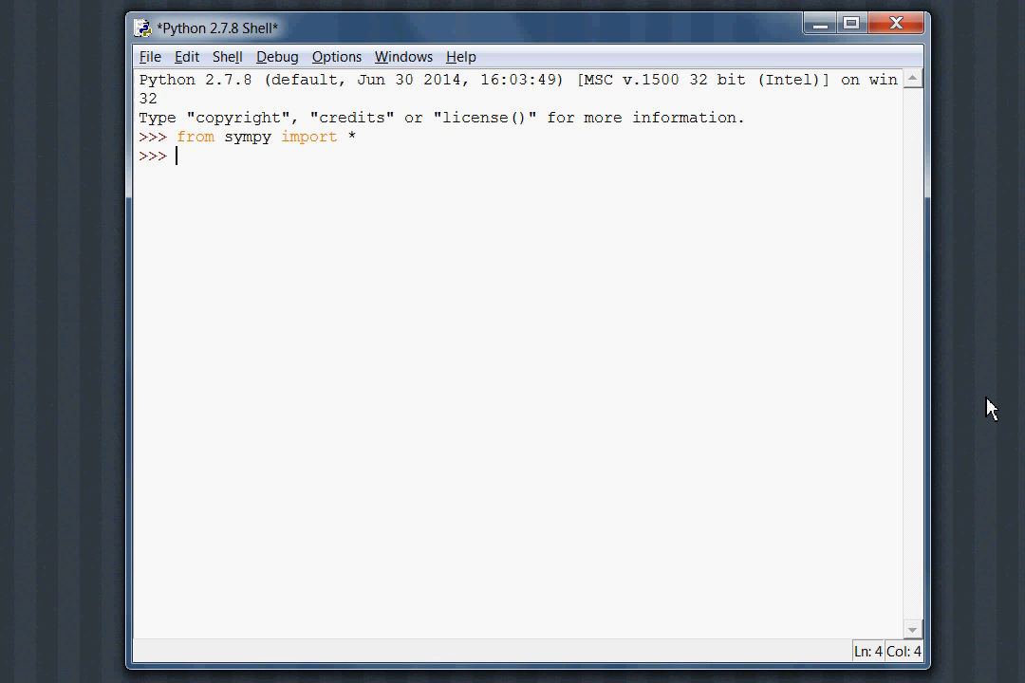
text(x + 1)
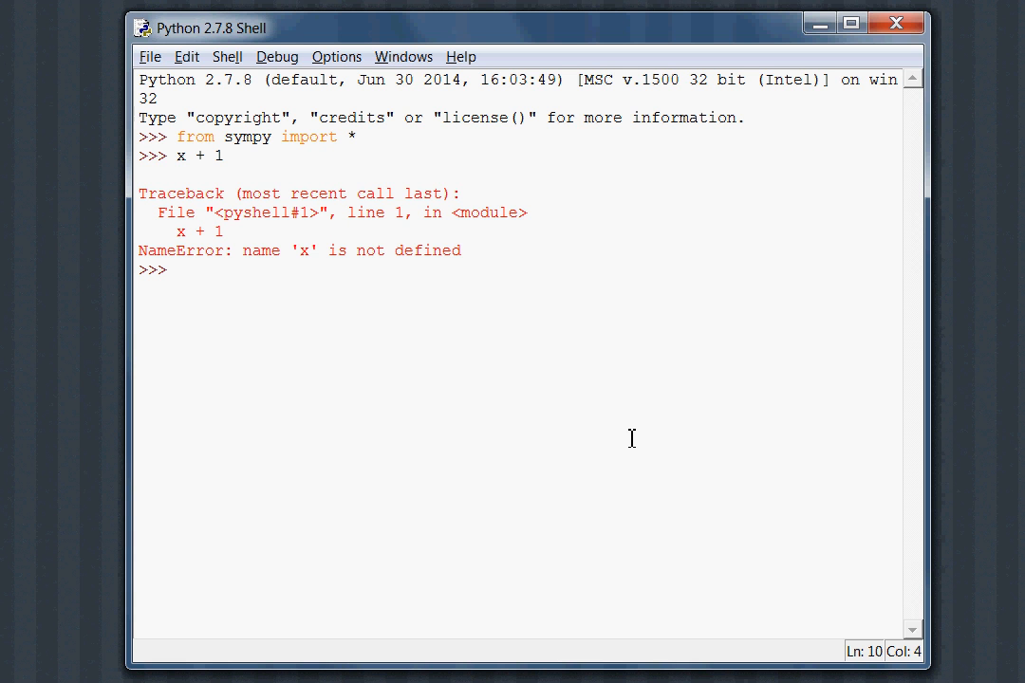
- Run x = symbols('x') so that x + 1 returns the symbolic expression x + 1
text(symbols())
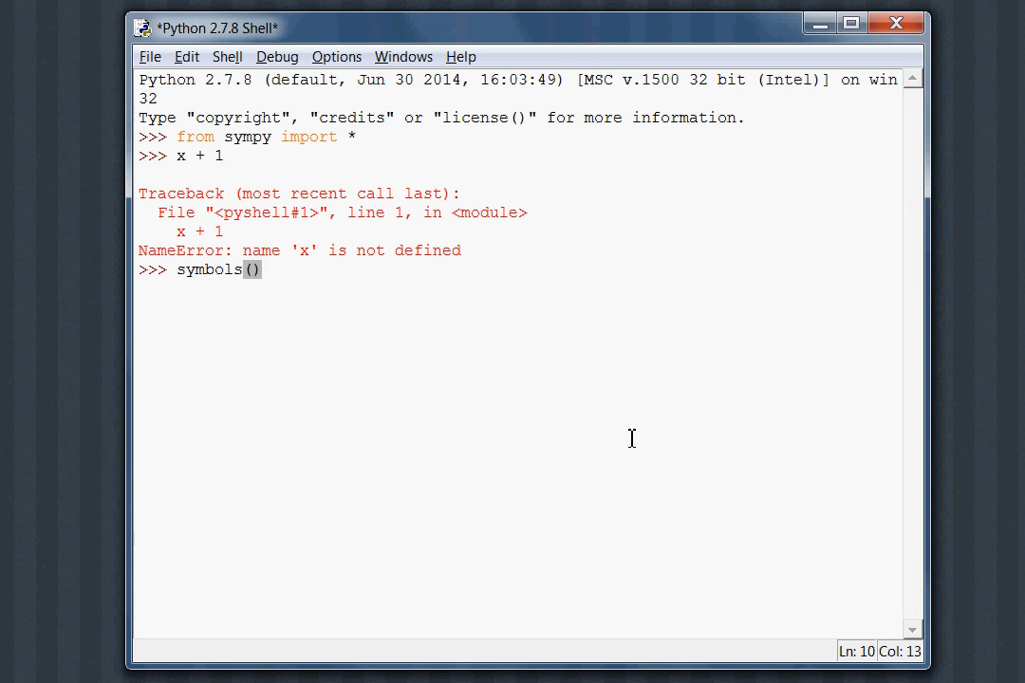
text('')
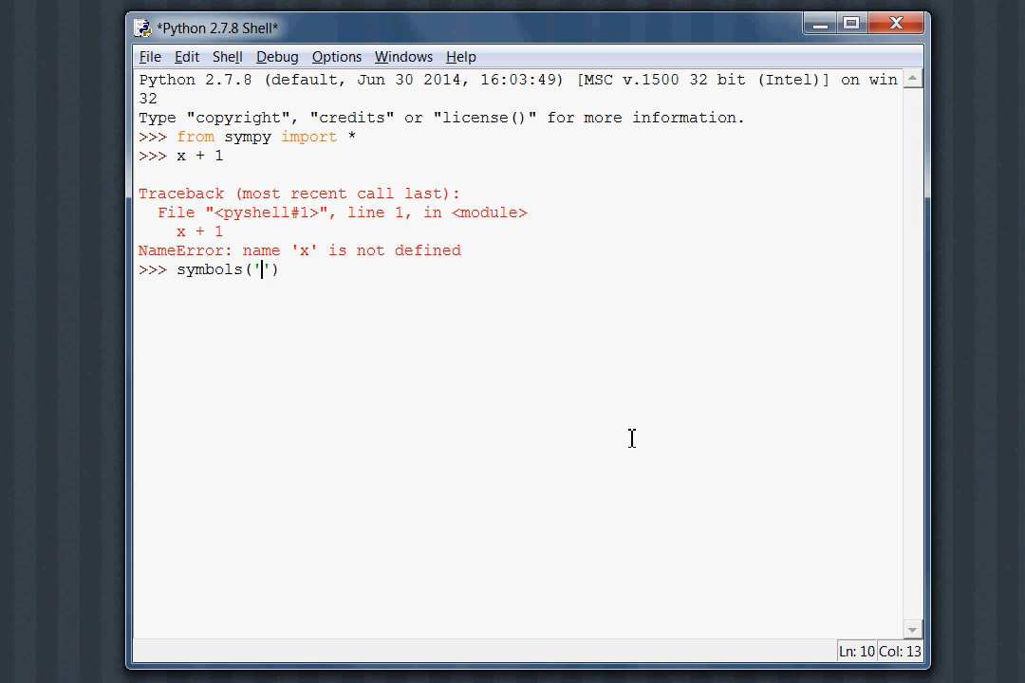
text(x)
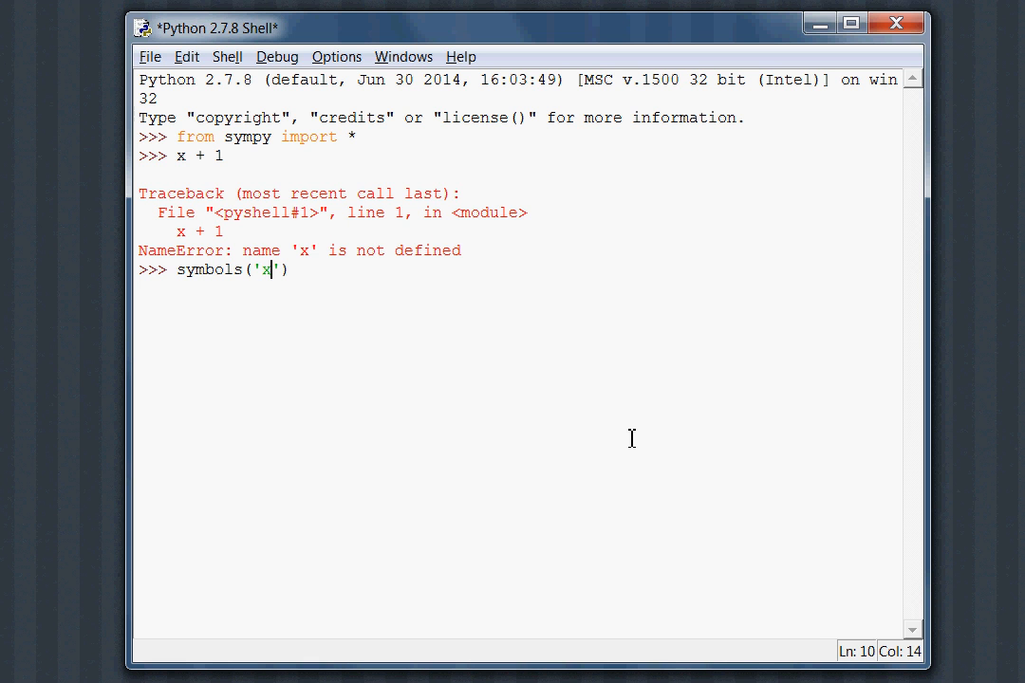
text(x =)
text(x + 1)
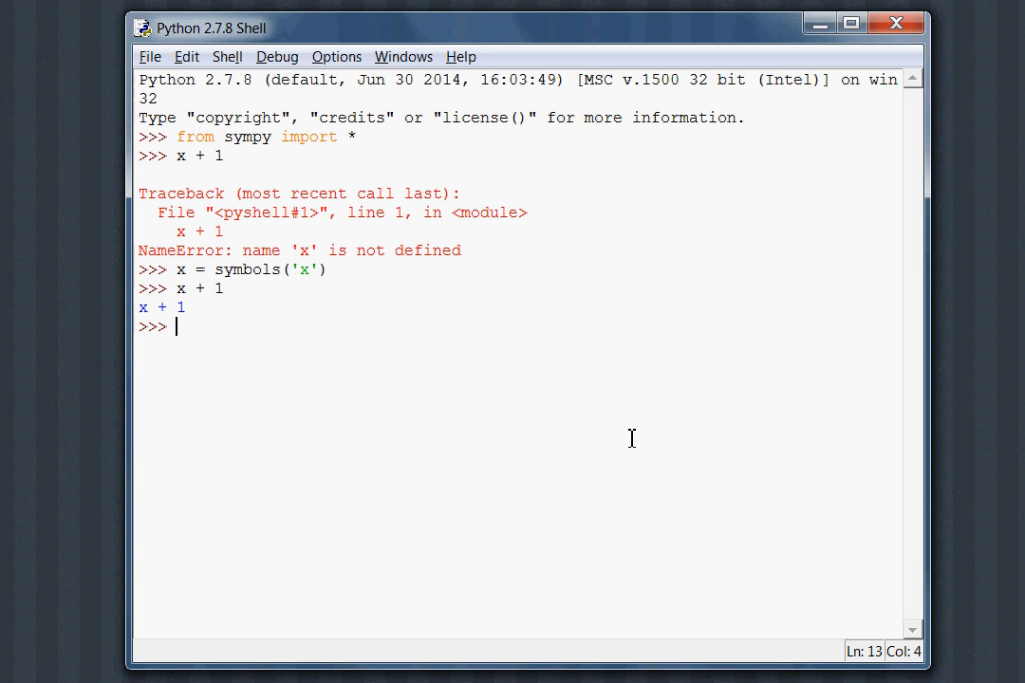
- Run symbols('y') unassigned, show y raises NameError, then evaluate x and x + 1
text(sy,b)
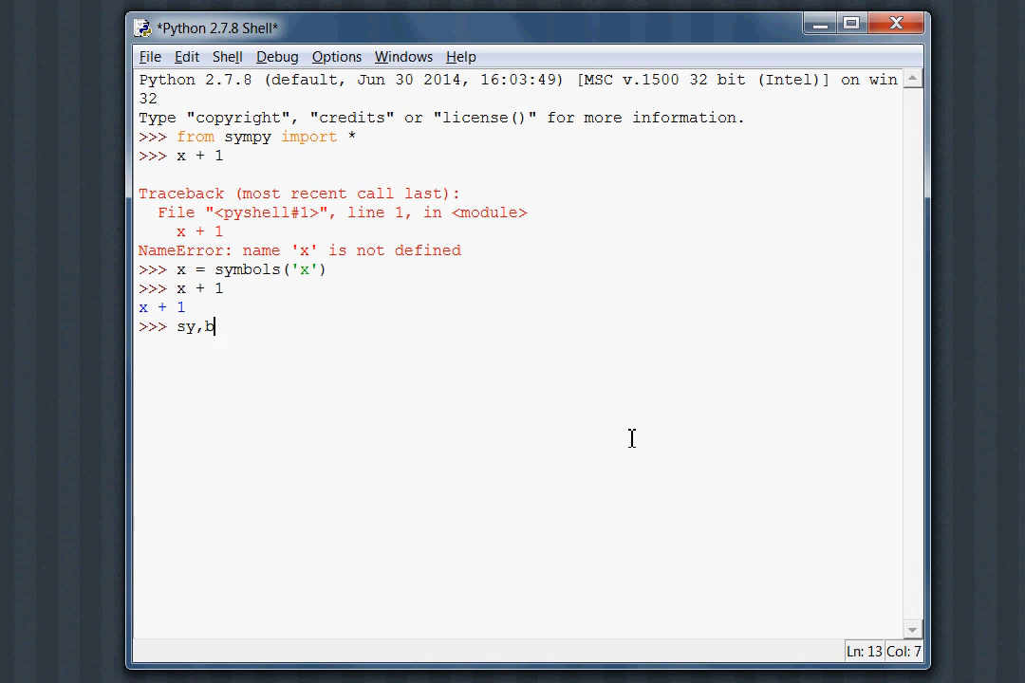
text(symbols)
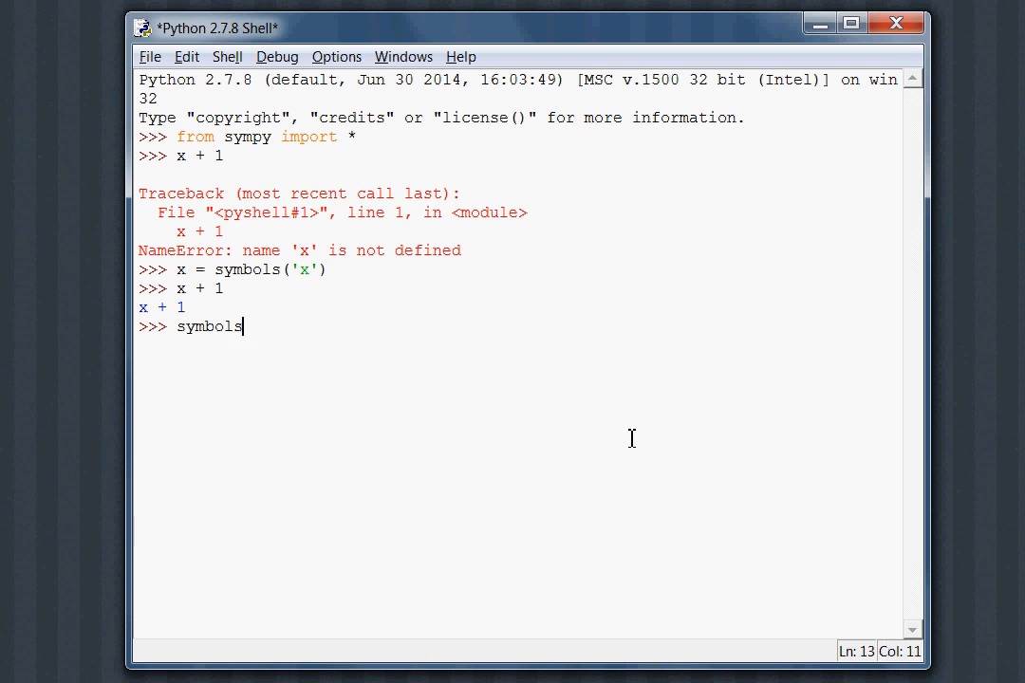
text(('y'))
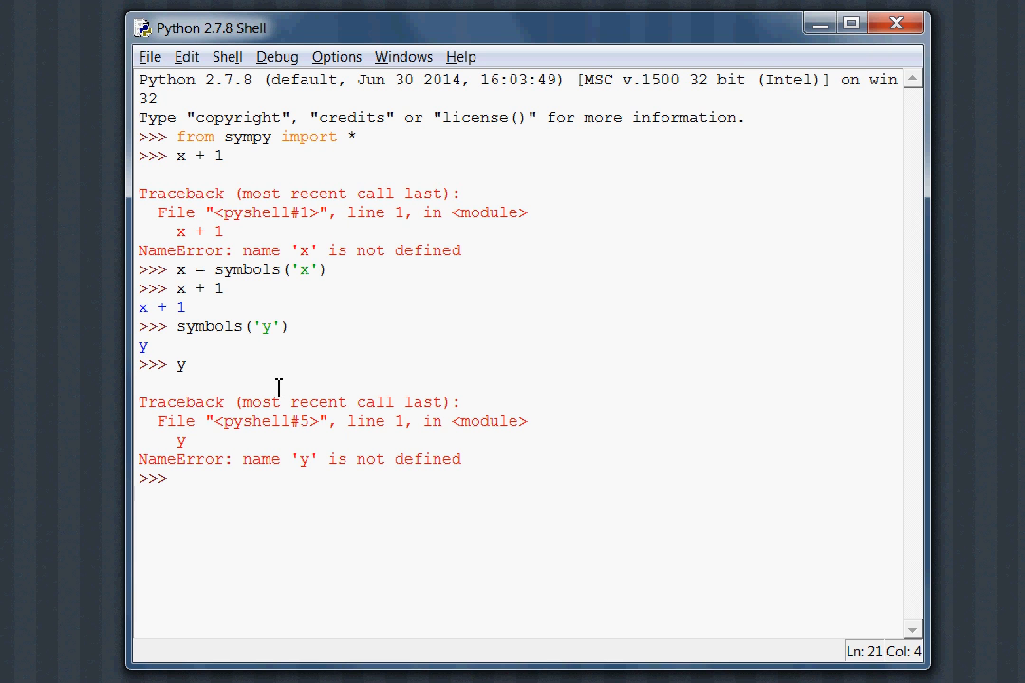
text(x)
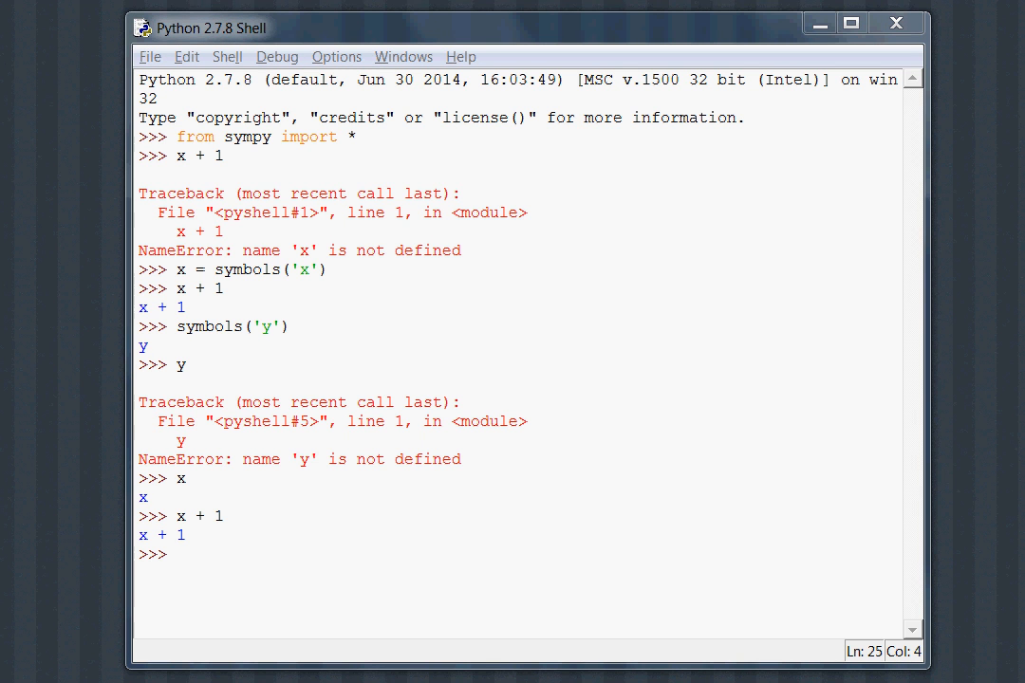
mouse_move(706, 600)
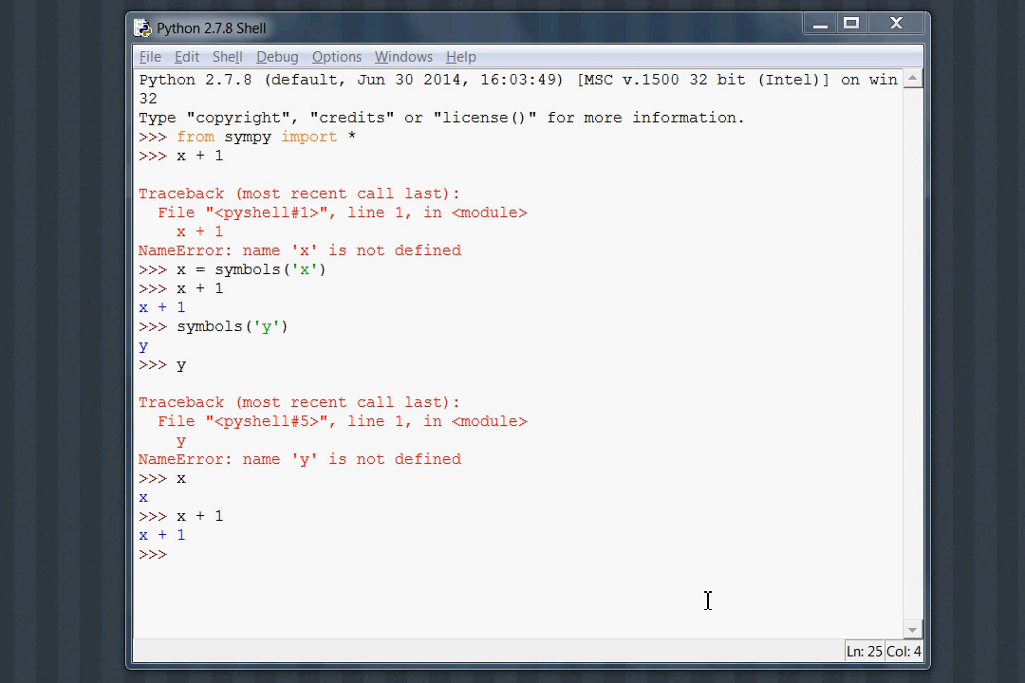
- Run x, y, z = symbols('x y z') and echo x, y and z individually
text(symbols( 'x y ')
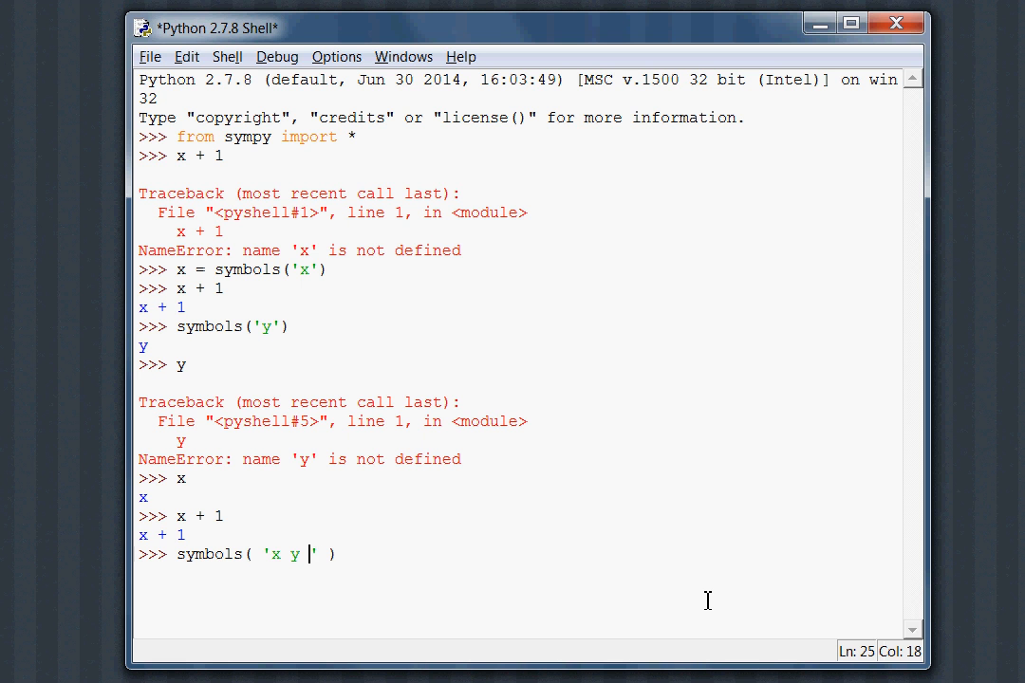
text(z)
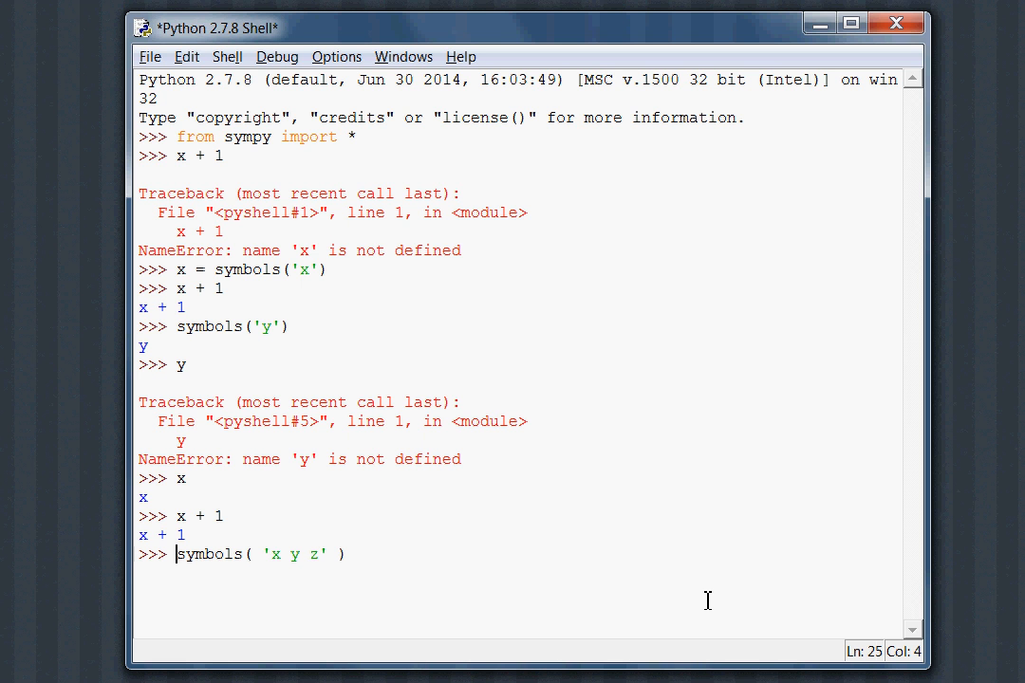
text(x, y, z =)
text(a, b = symbols(  )
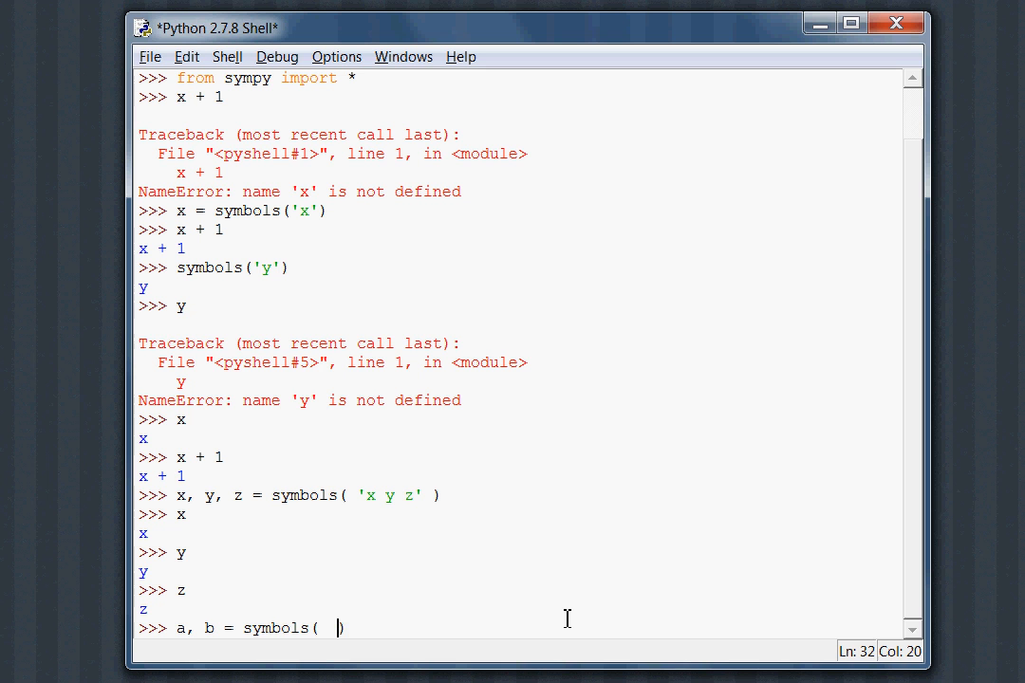
- Run a, b = symbols('b, a') and show a evaluates to b and b to a
text(')
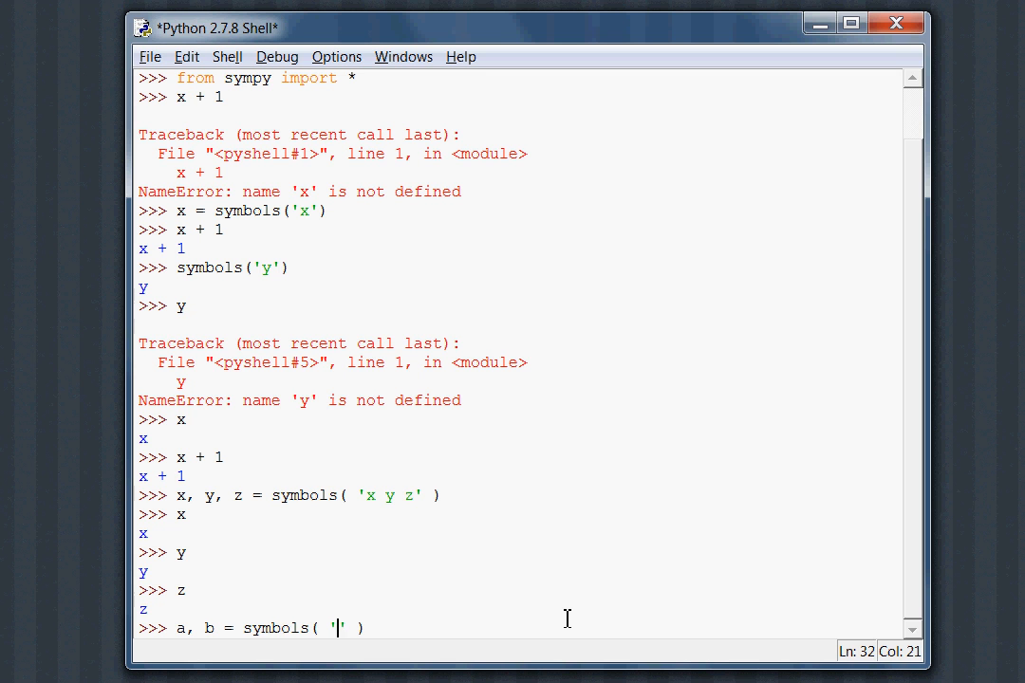
text(b)
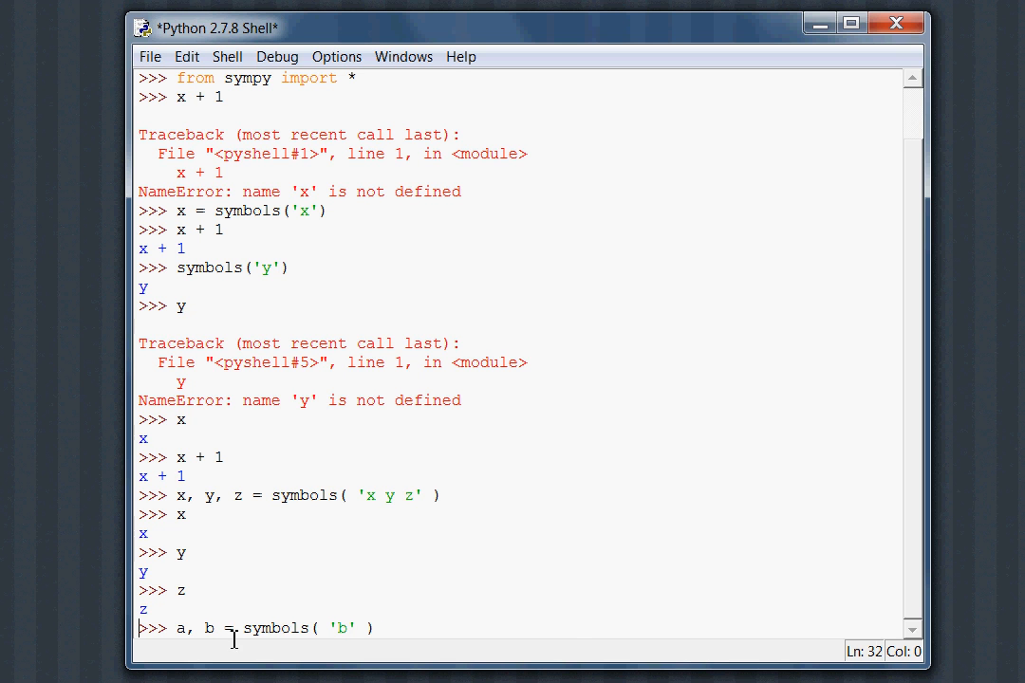
text(,a)
text(a)
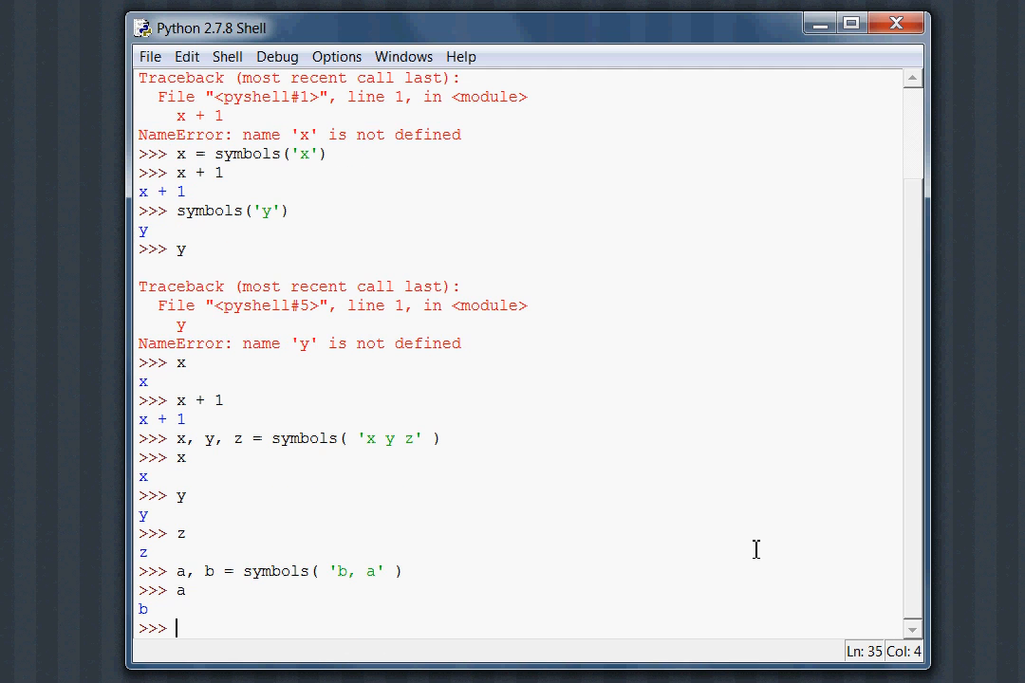
text(b)
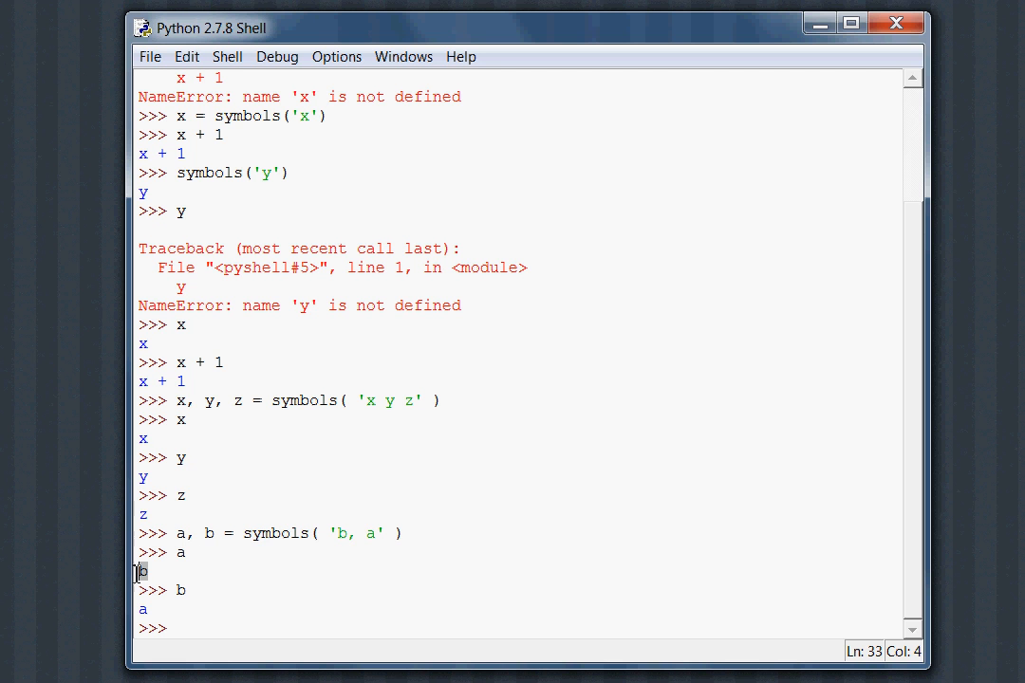
key(Return)
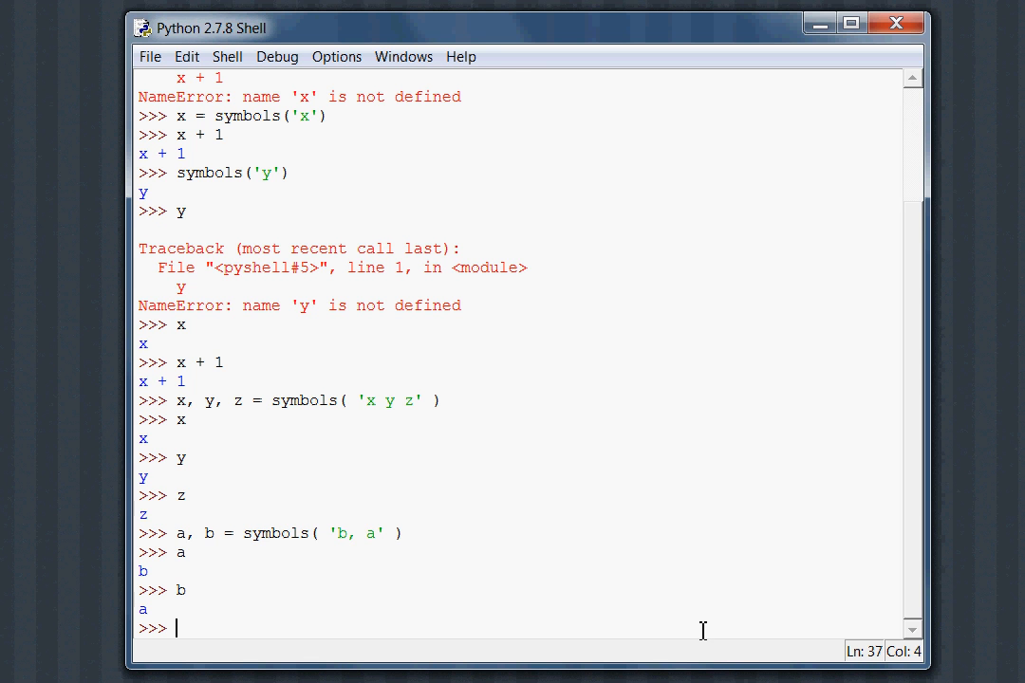
mouse_move(785, 636)
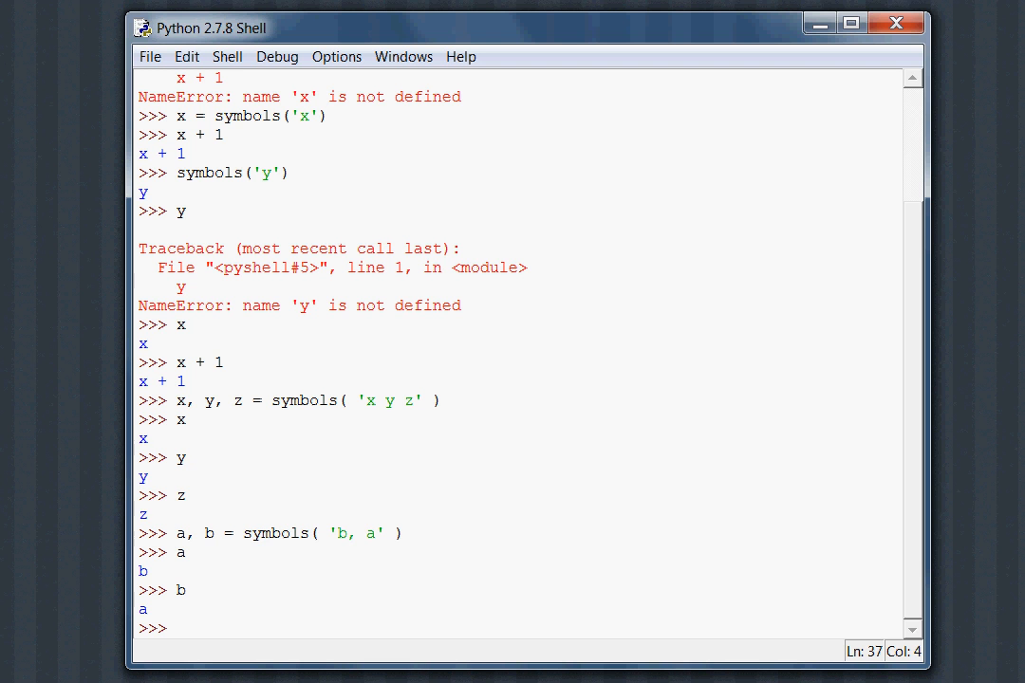
text(mess y)
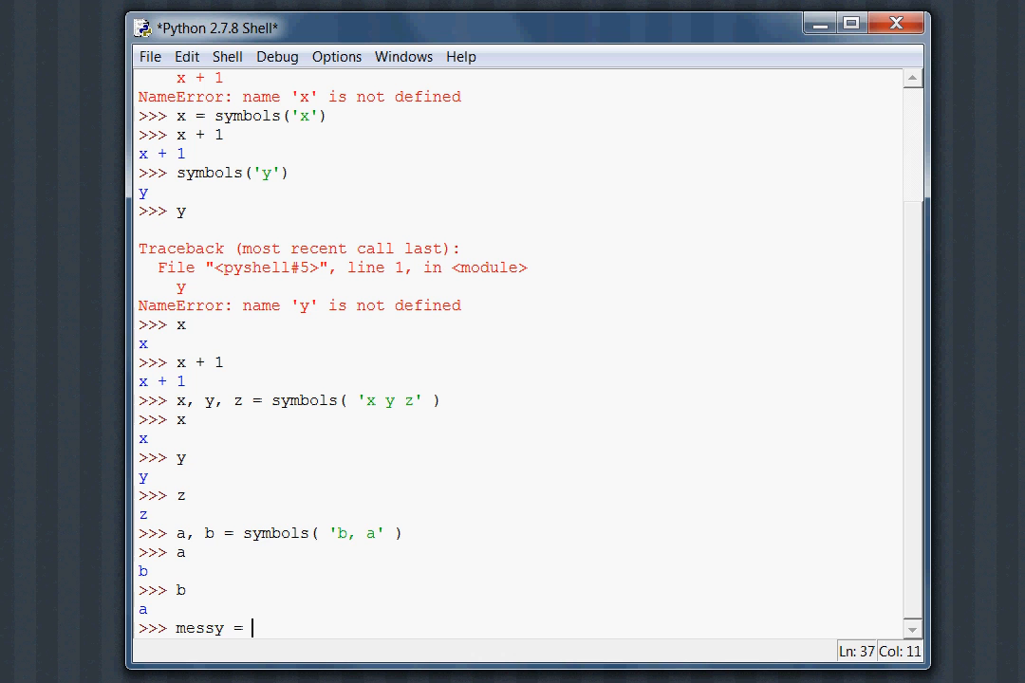
- Run messy = symbols("everything"), show messy returns everything, then re-check x
text(symbols()))
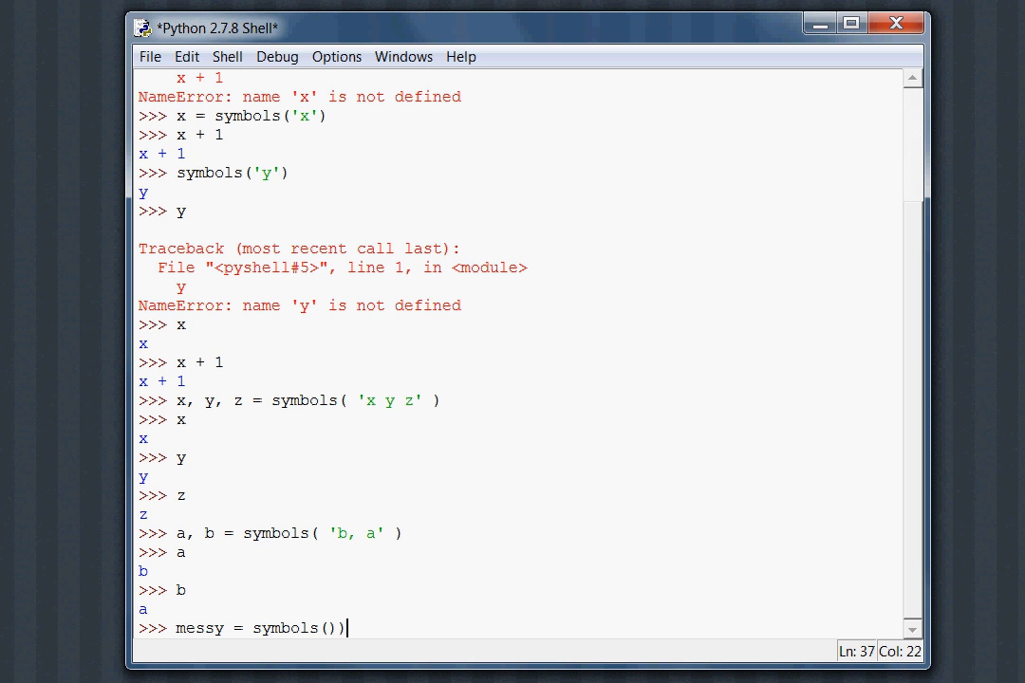
text("everything)
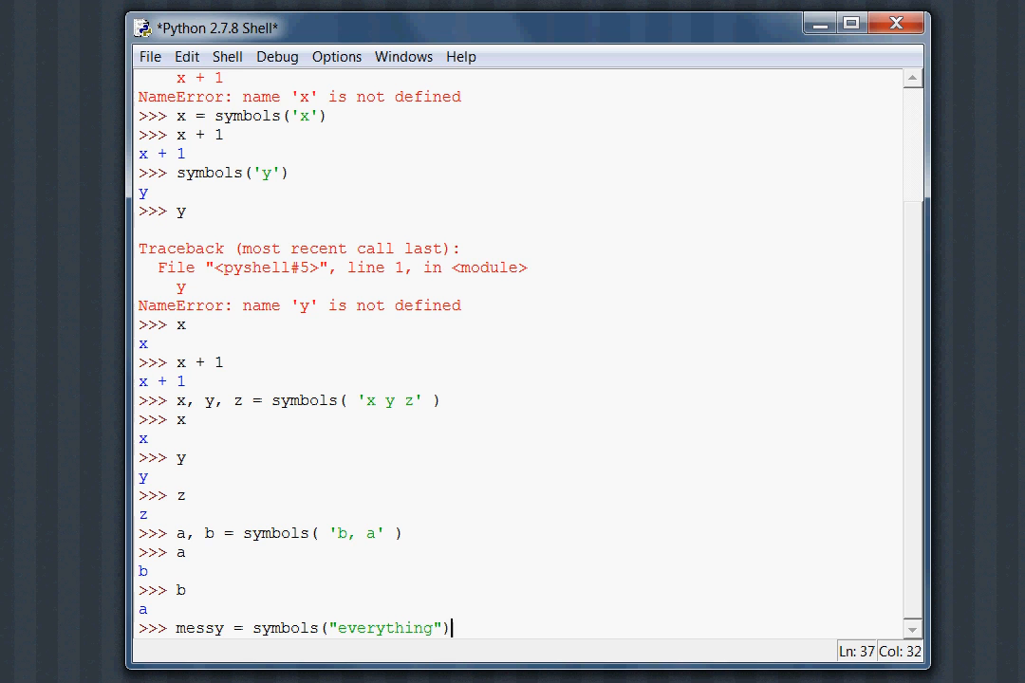
text(messy)
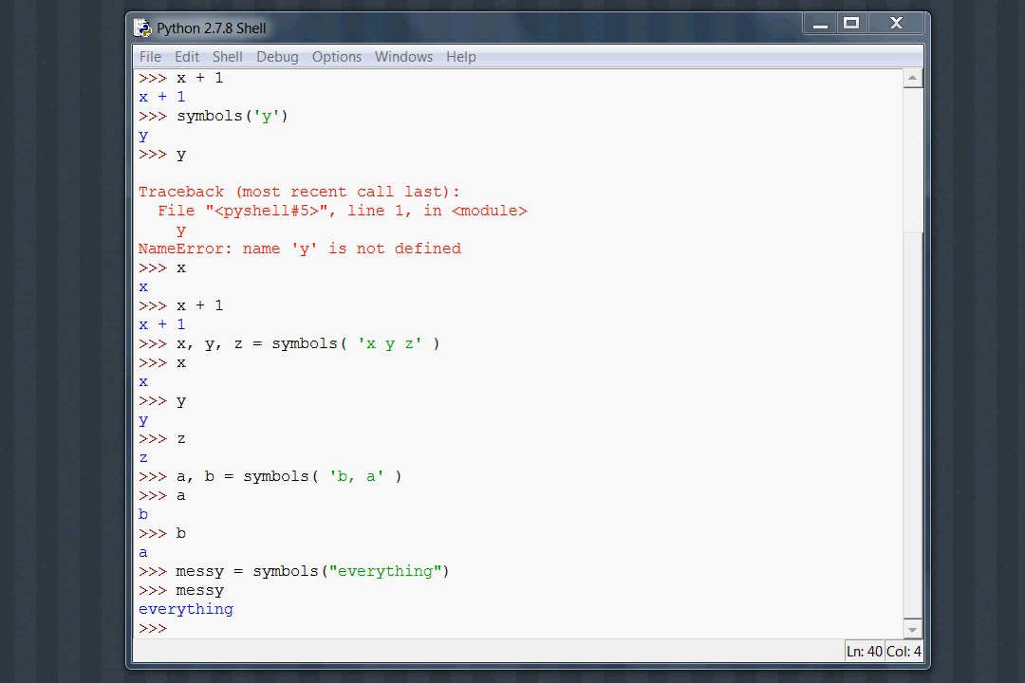
mouse_move(967, 638)
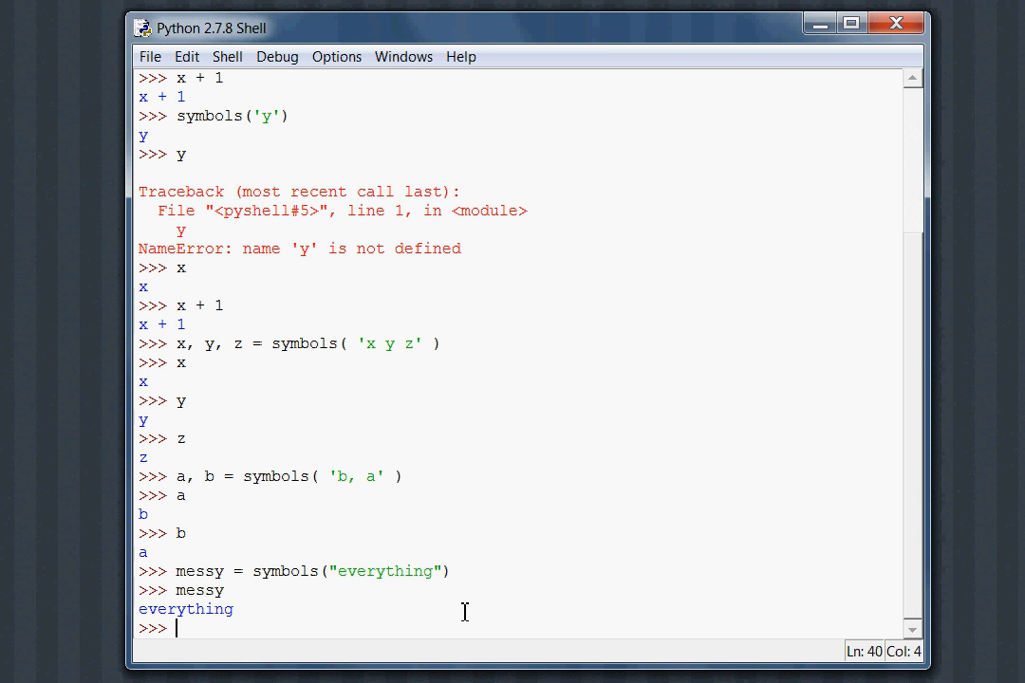
text(x + 1)
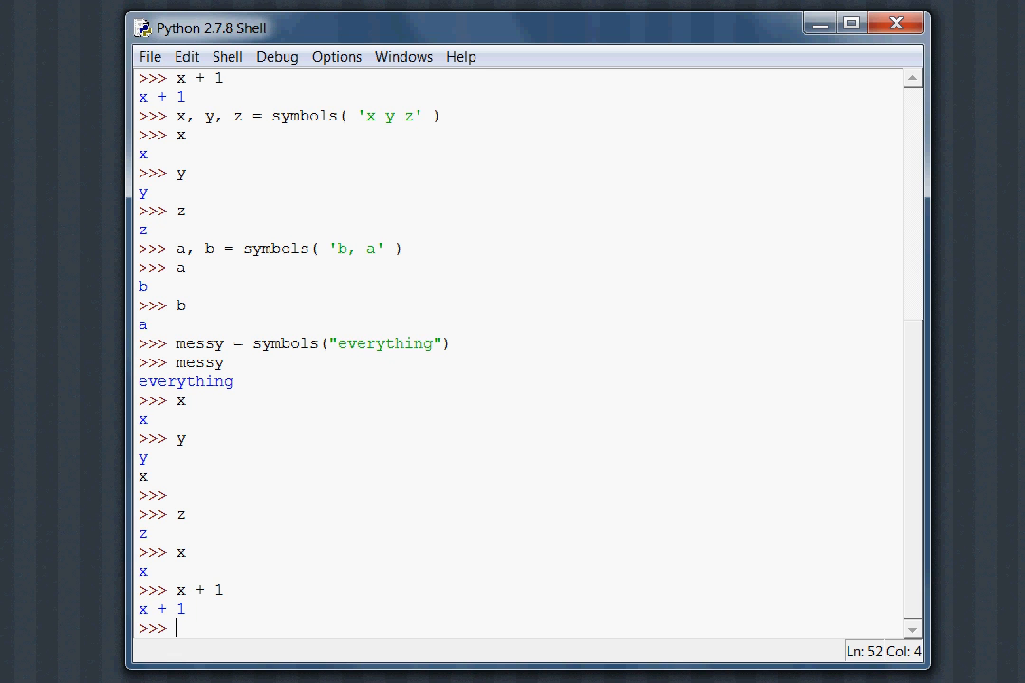
- Run expression = x + 1, show expression returns x + 1, and begin typing x =
text(expression = x + 1)
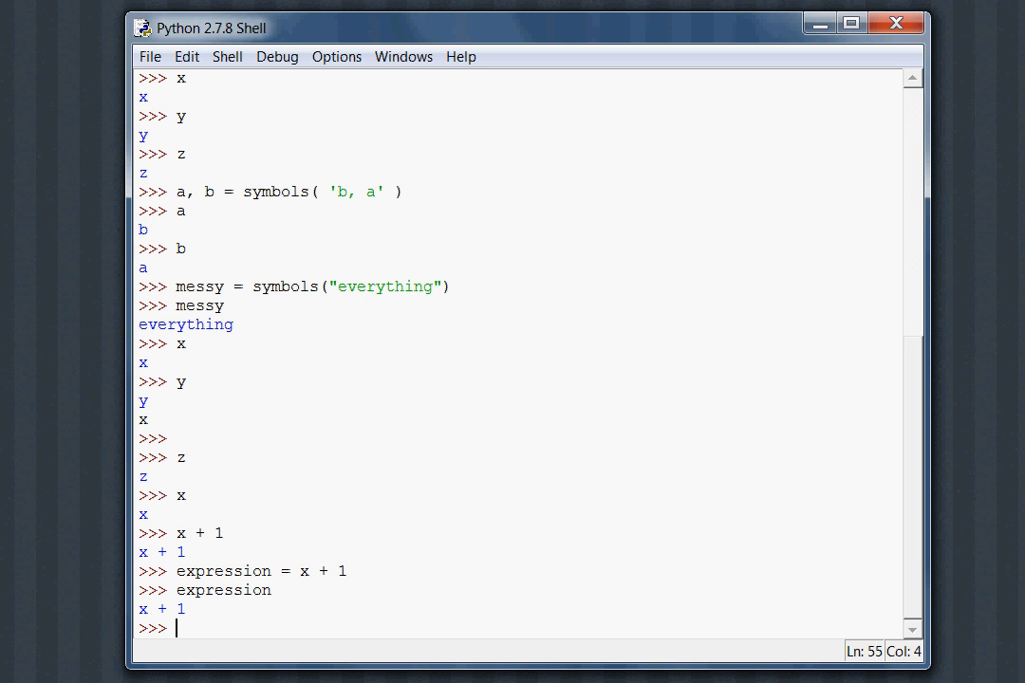
text(x =)
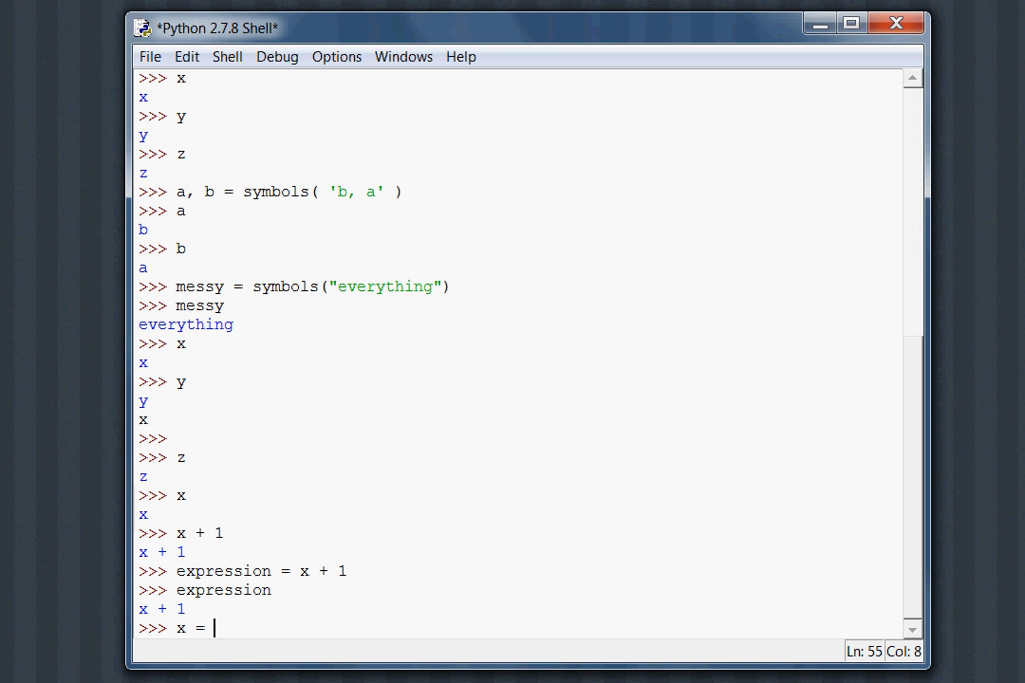
- Set x = 2, show expression still returns x + 1, then redefine expression = x + 1 to get 3
text(2)
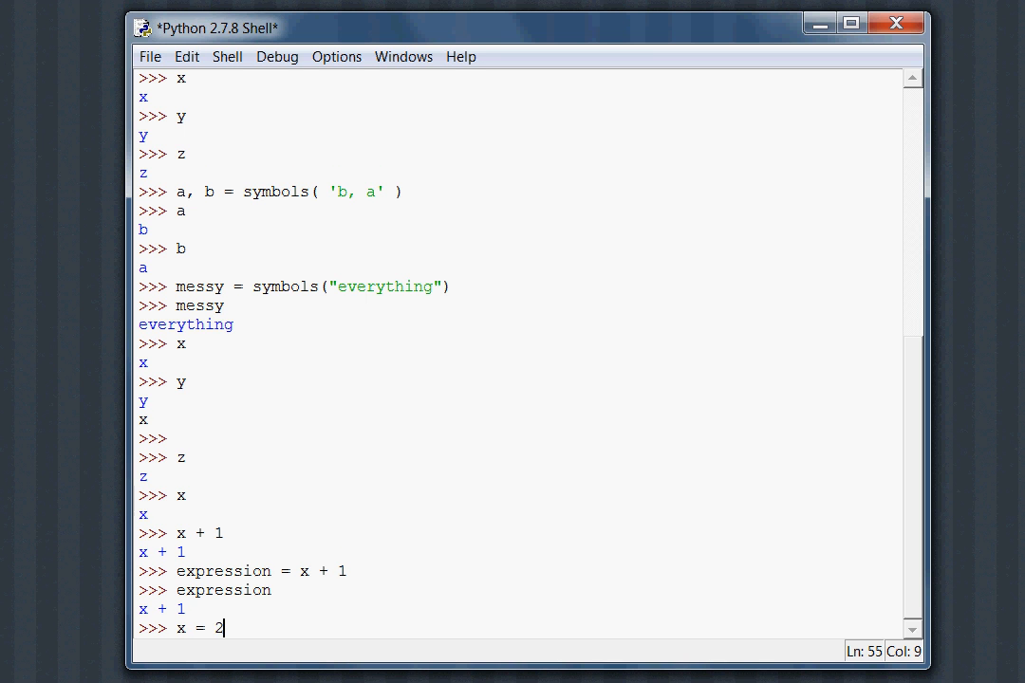
key(enter)
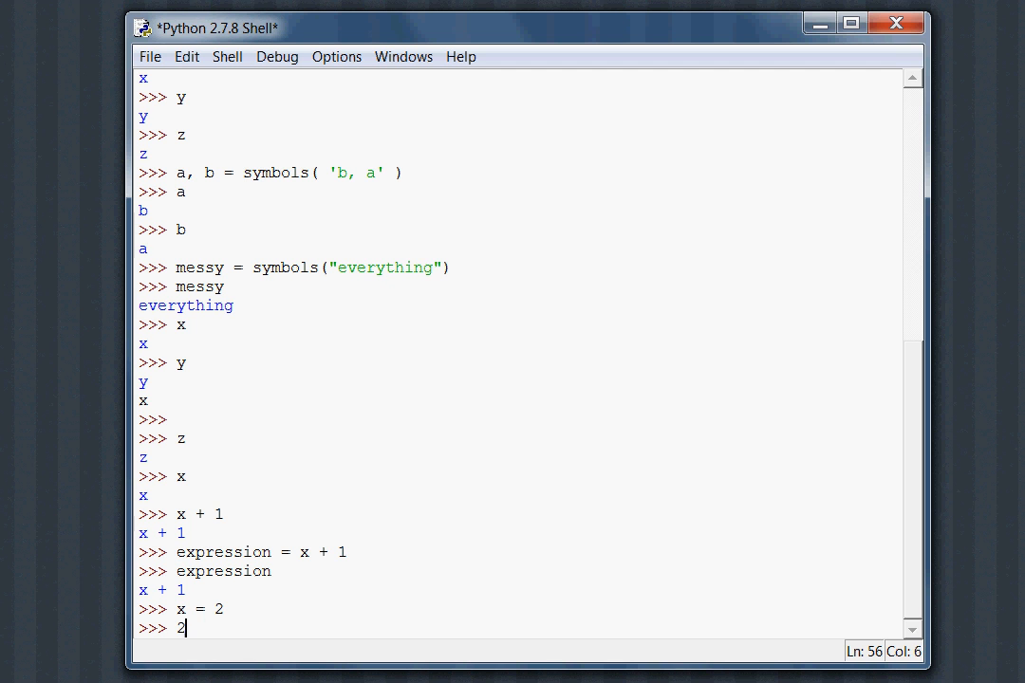
text(expre)
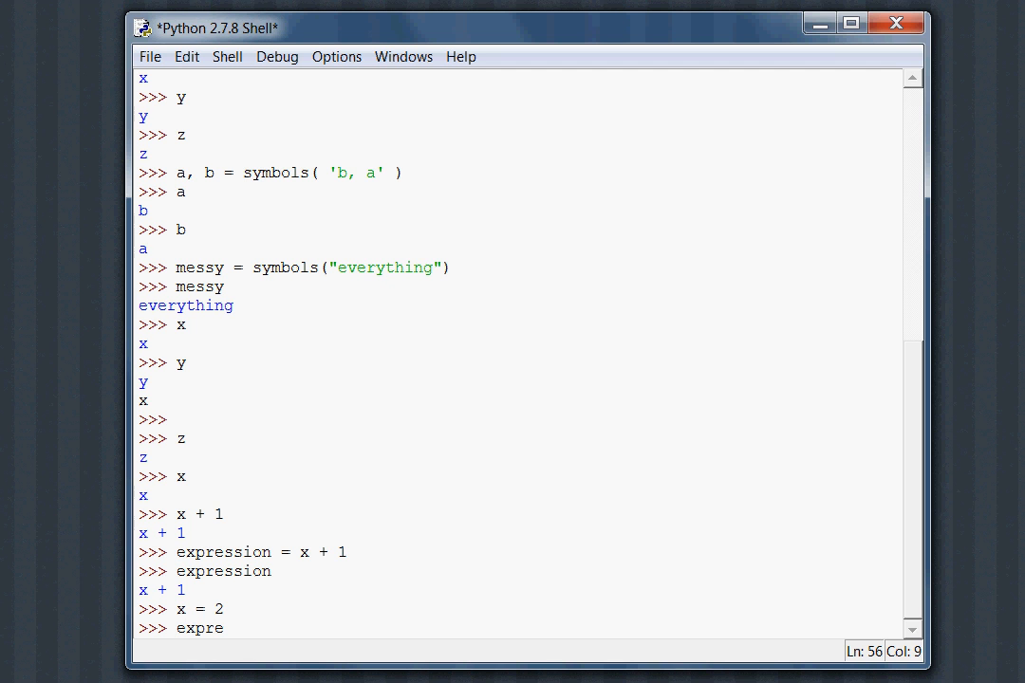
text(ssion)
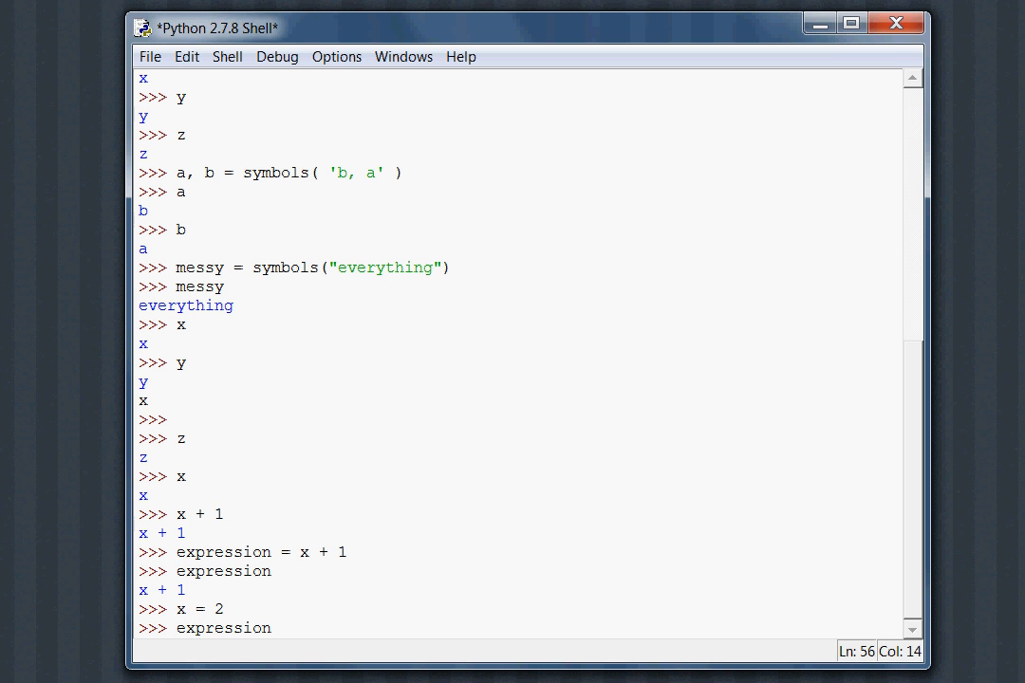
key(Return)
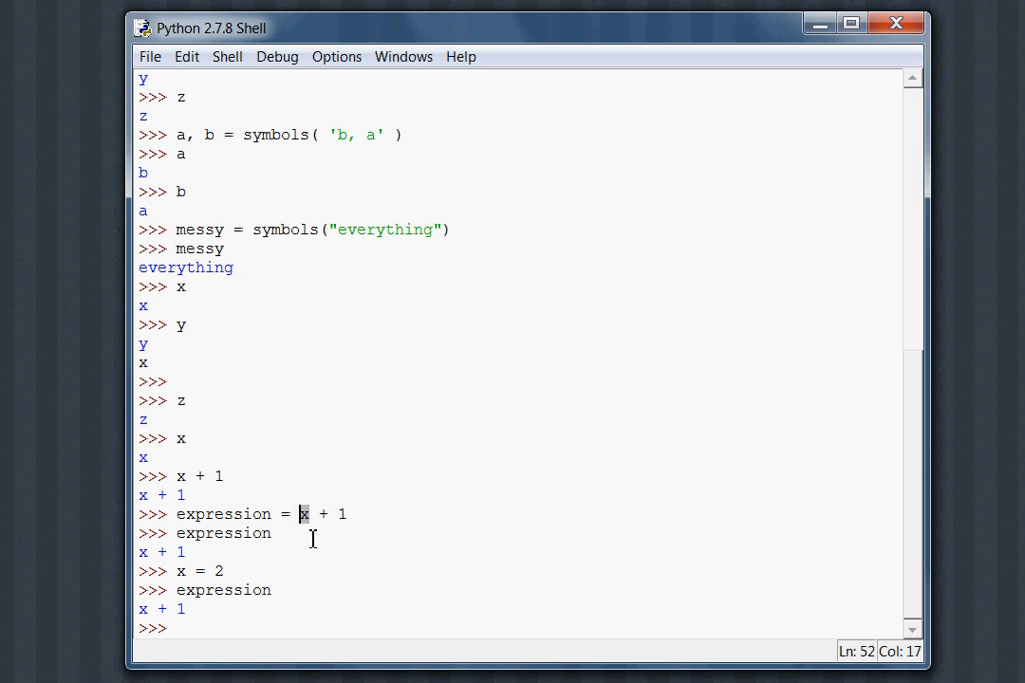
mouse_move(250, 571)
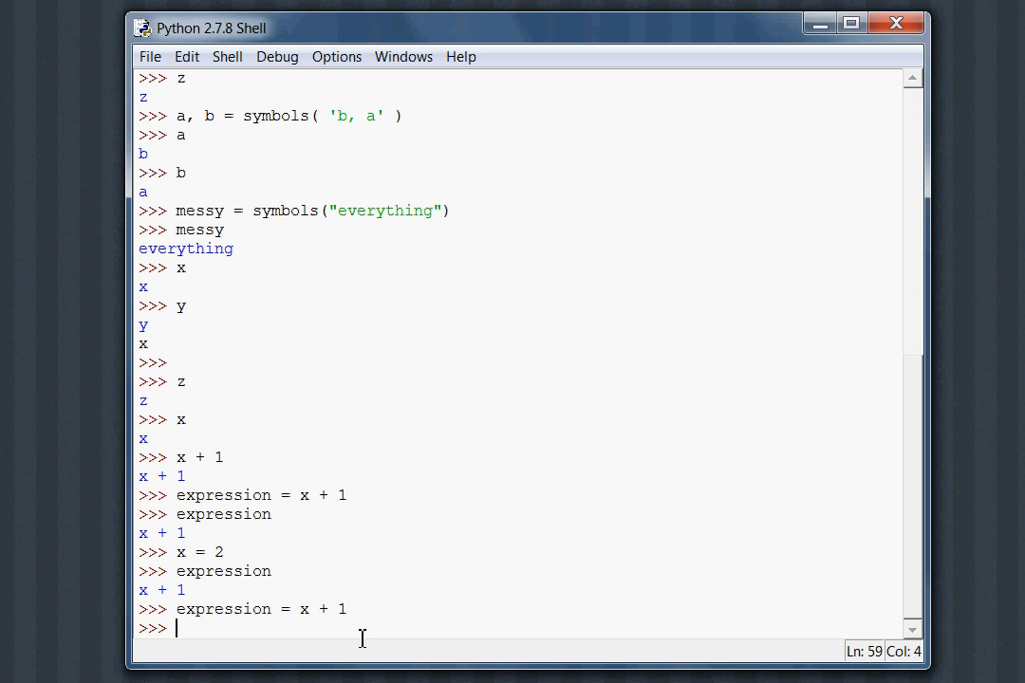
text(expression)
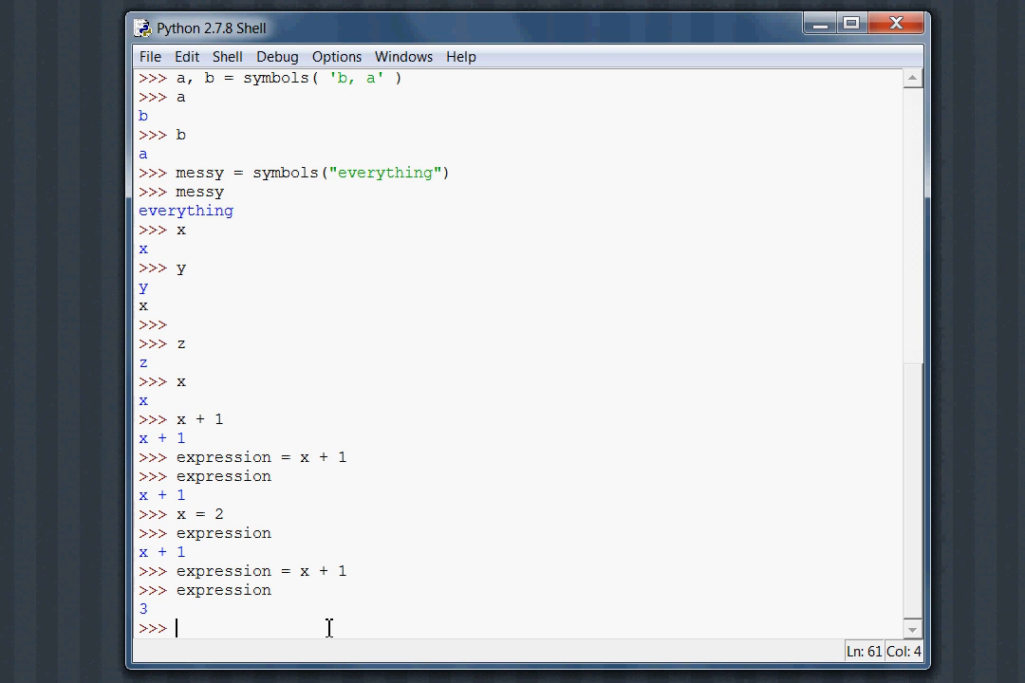
- Set x = 'abc', expr = x + 'def', and show expr returns 'abcdef'
text(x = '')
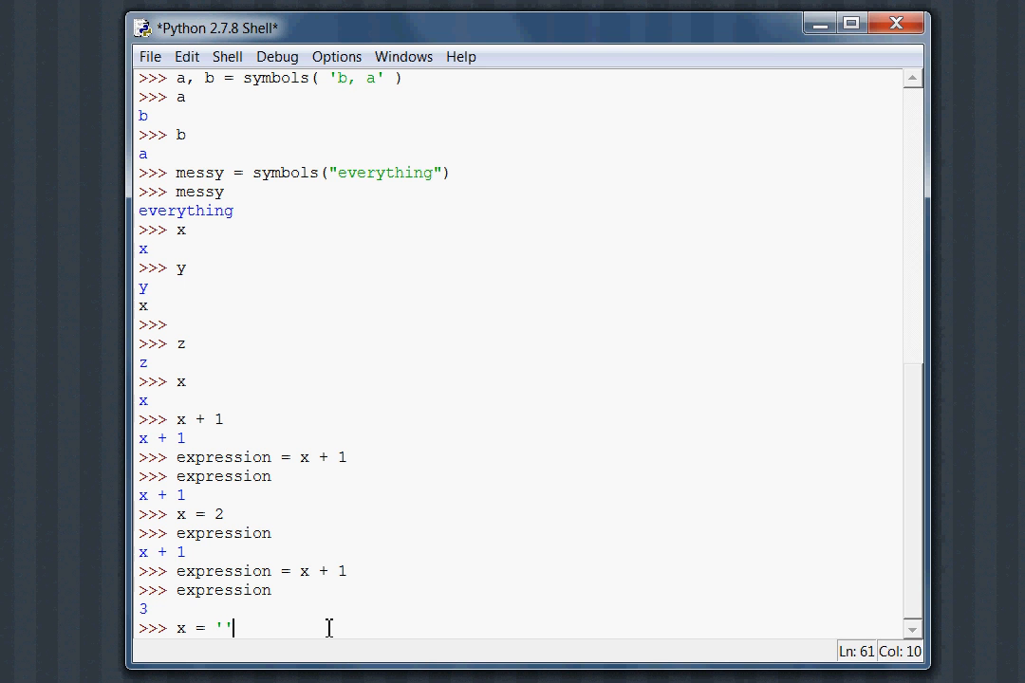
text(abc)
text(expr = x +)
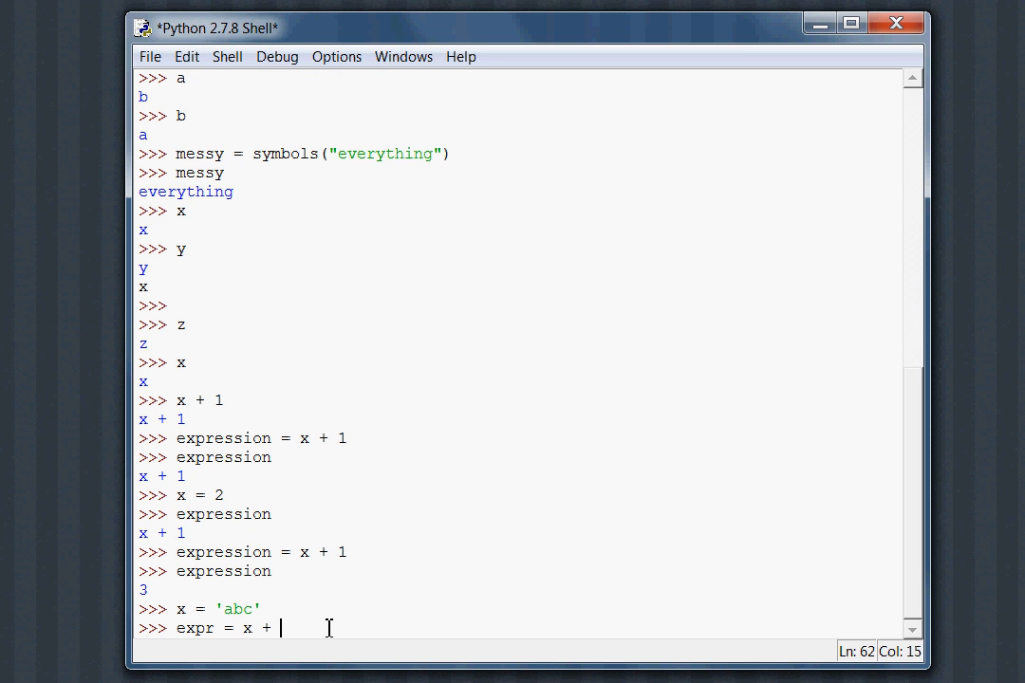
text('def')
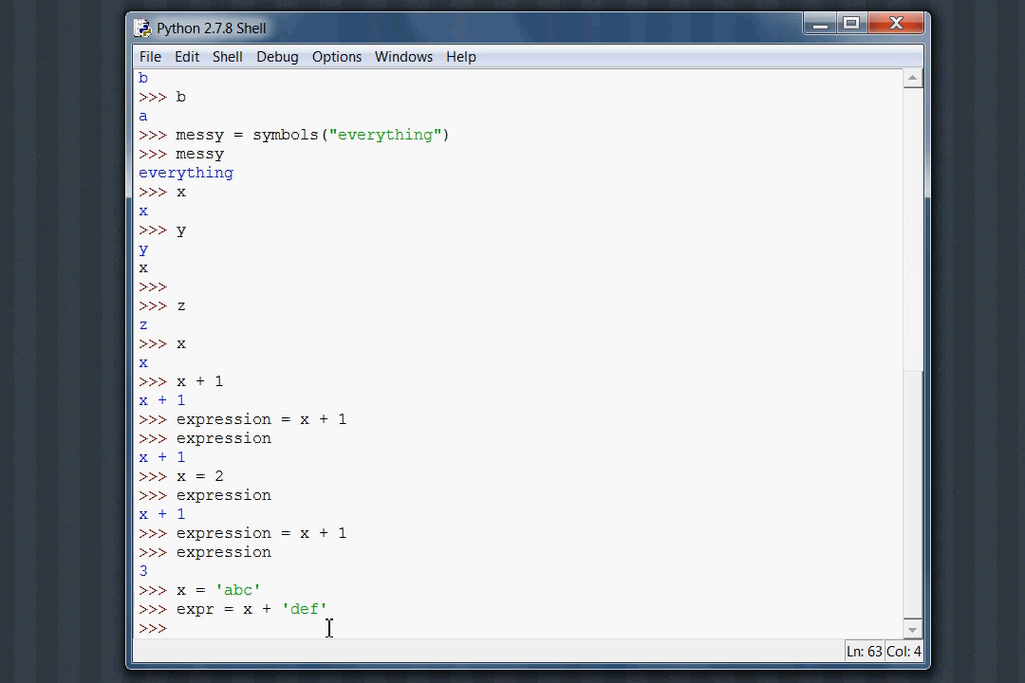
text(e)
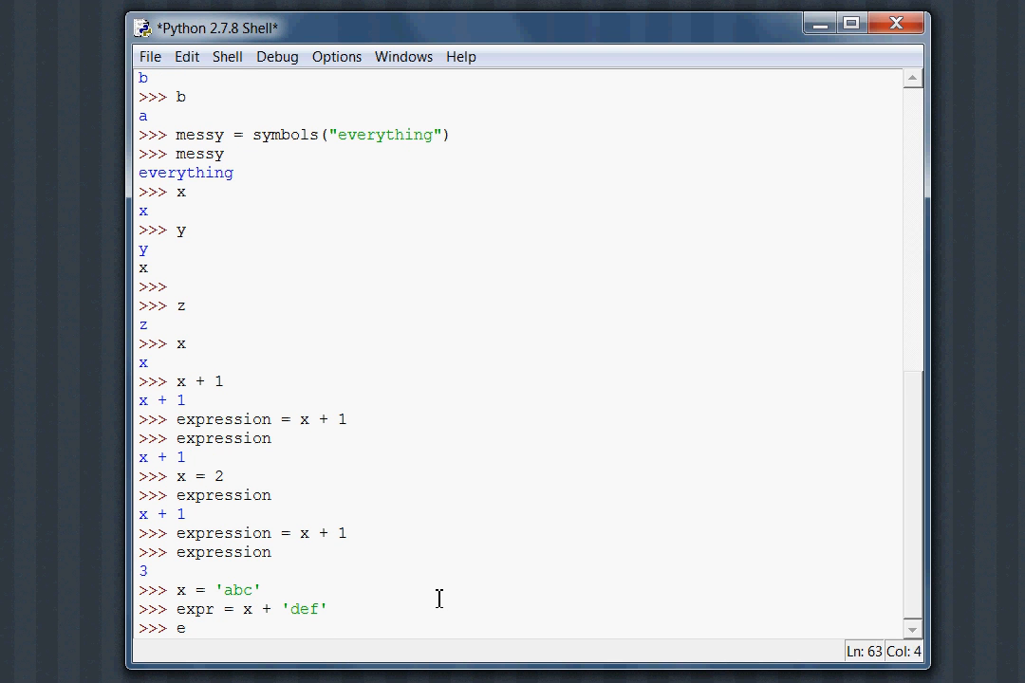
key(Return)
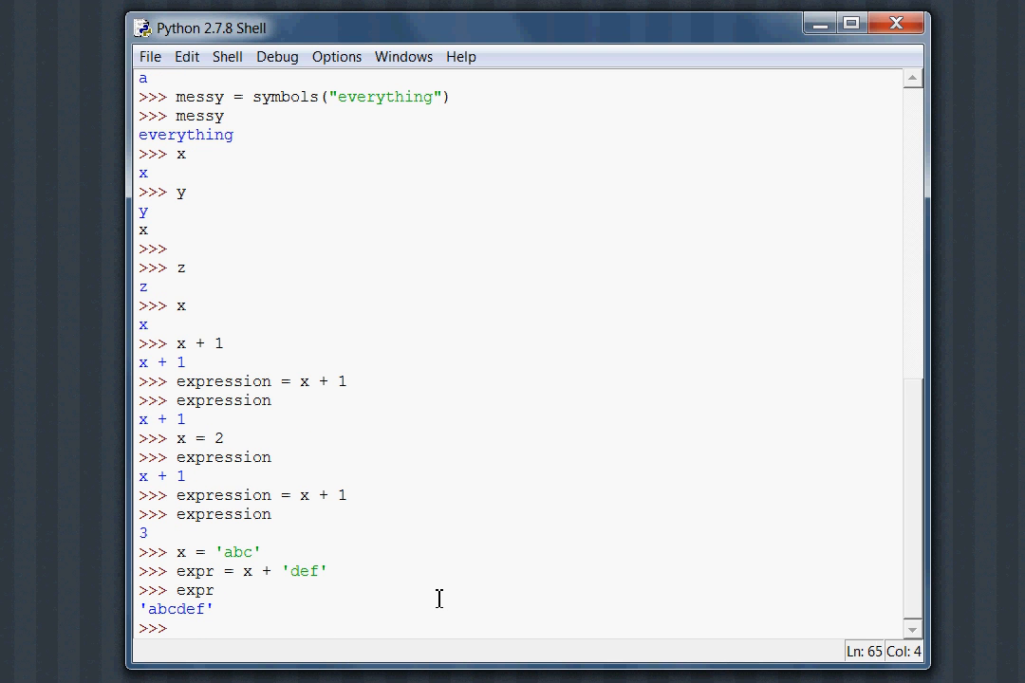
- Reassign x = 'ABC', show expr is still 'abcdef', and begin a new x = line
text(x = 'ABC')
text(expr)
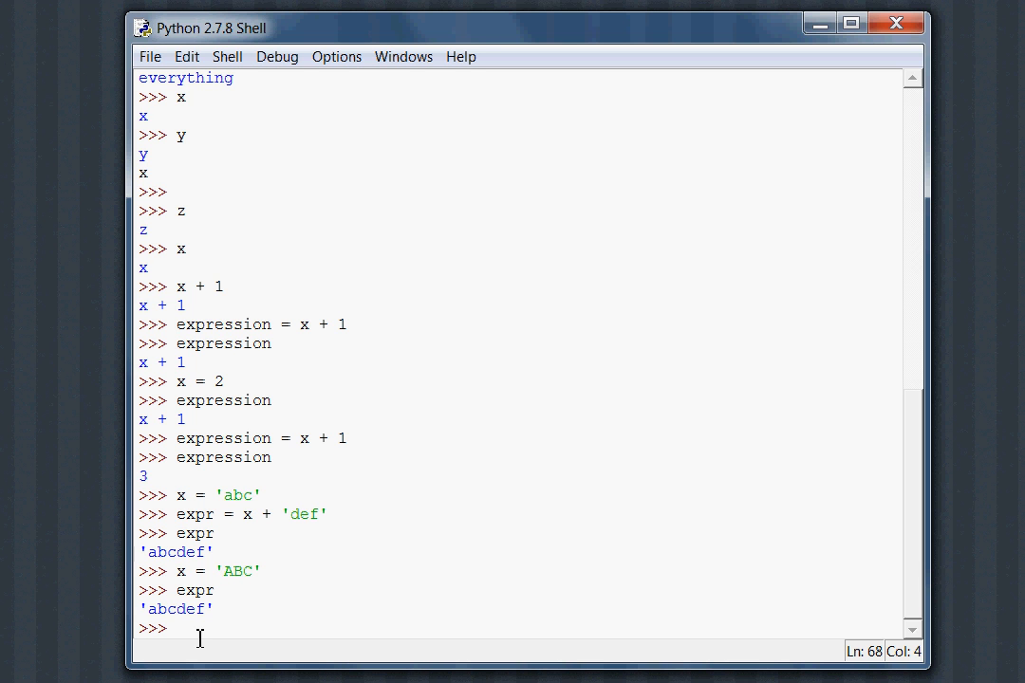
text(x = symbol()
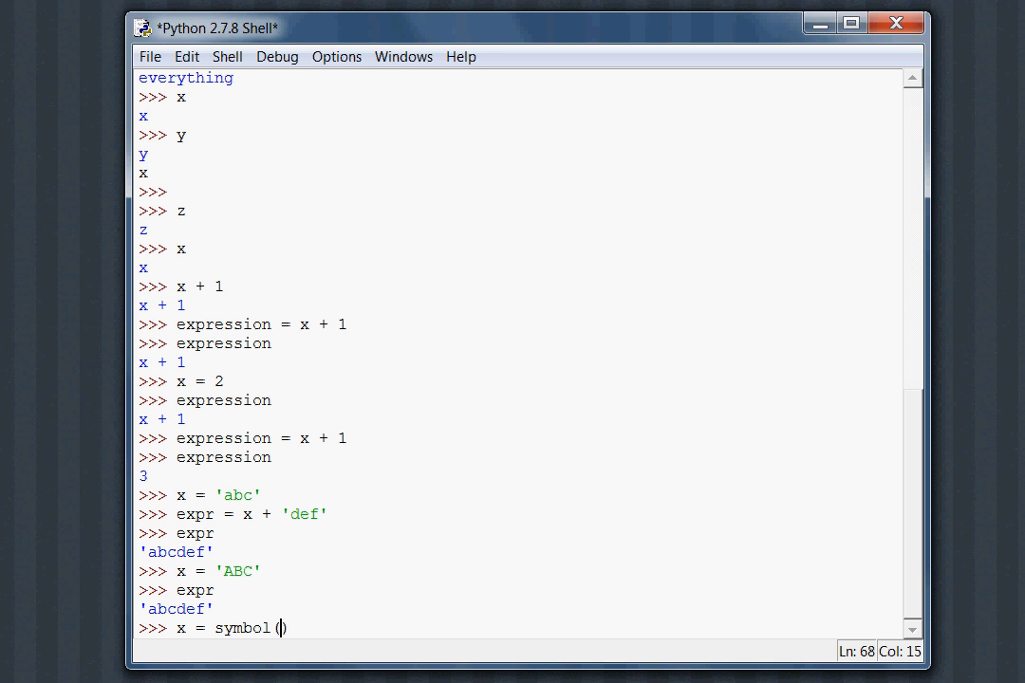
- Enter x = symbol('x'), hit the TypeError, then redefine x with symbols('x')
text('x)
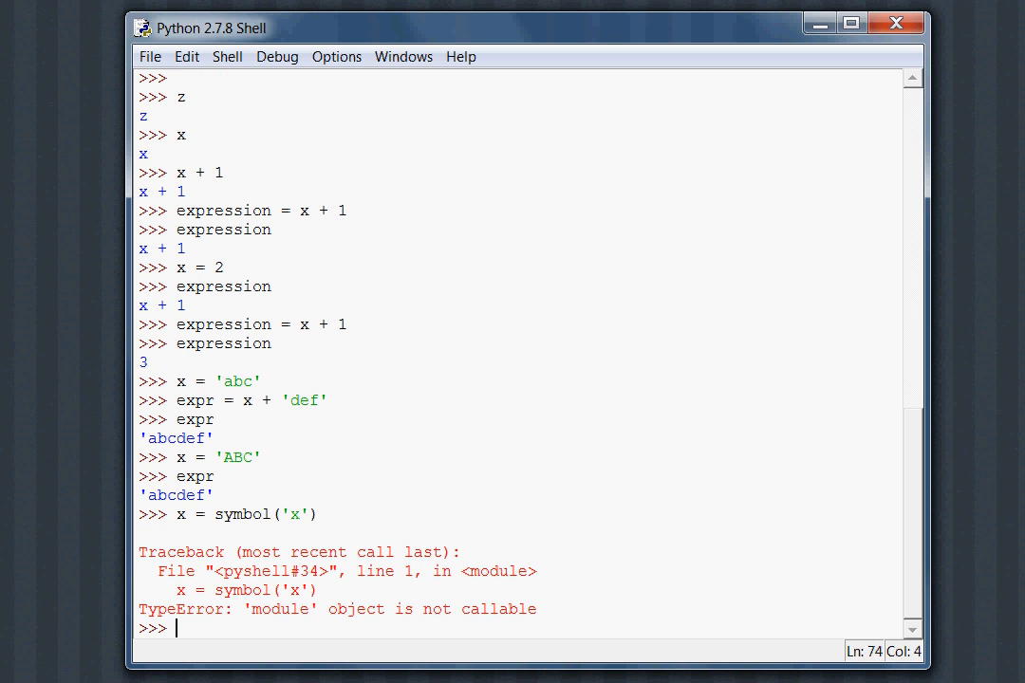
text(x = symbol('x'))
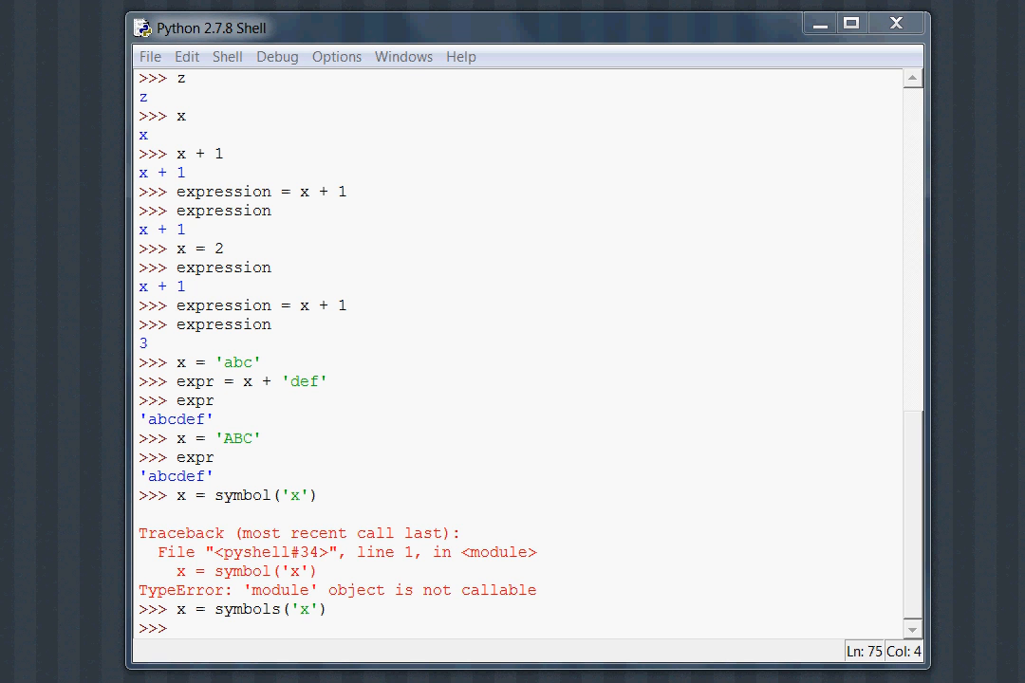
double_click(302, 609)
text(x +)
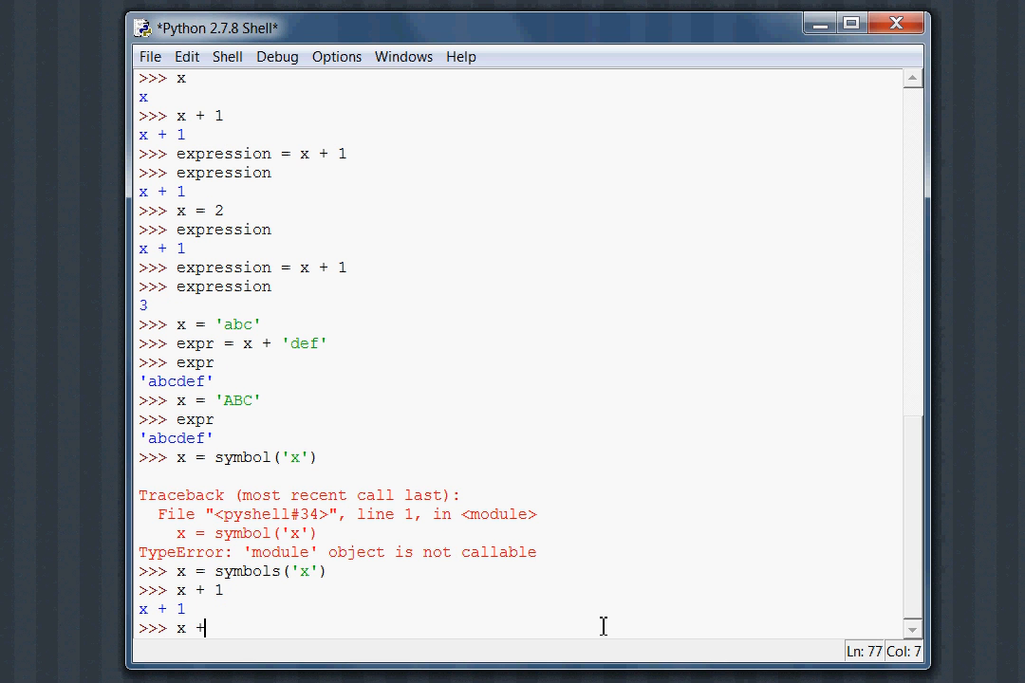
- Evaluate x* 340 as 340*x and y - x as -x + y, then begin 30*(
text(* 340)
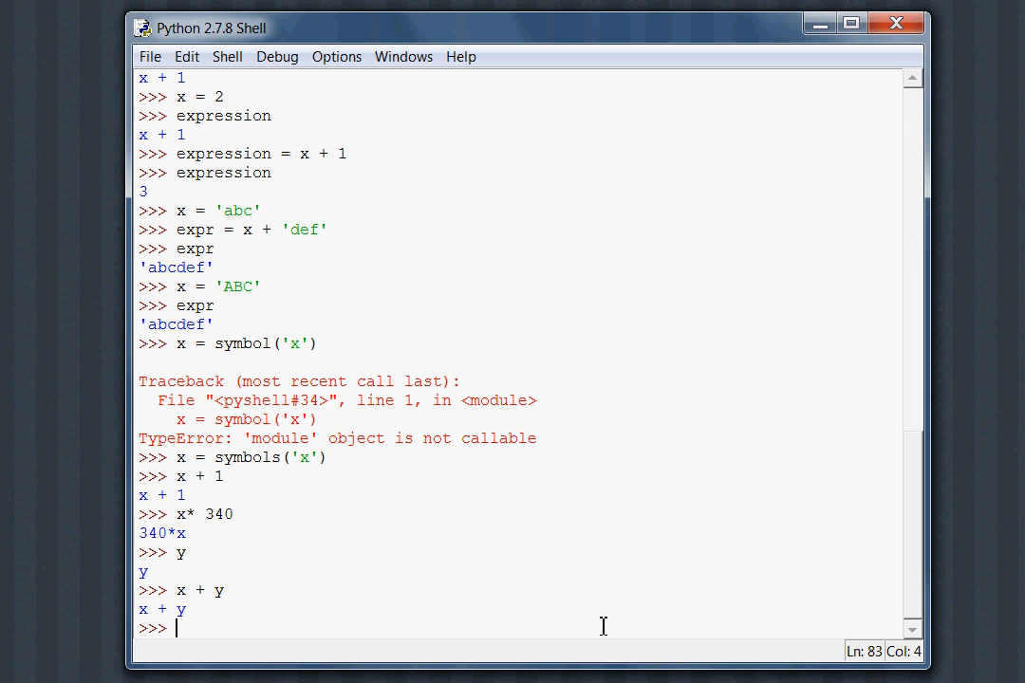
text(y - x)
text(3-)
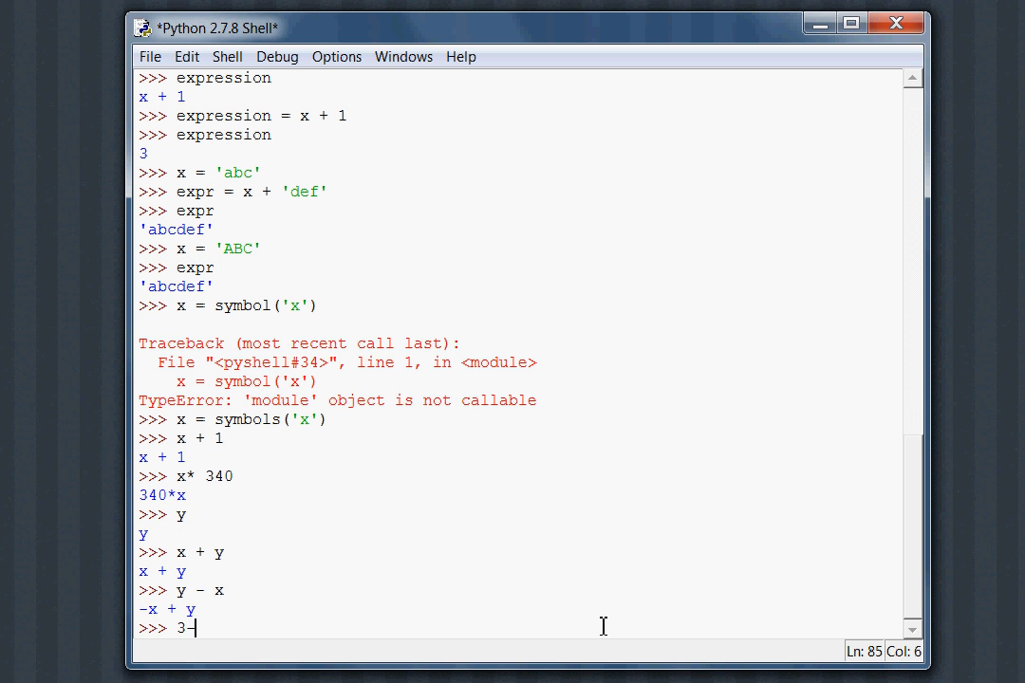
text(0*())
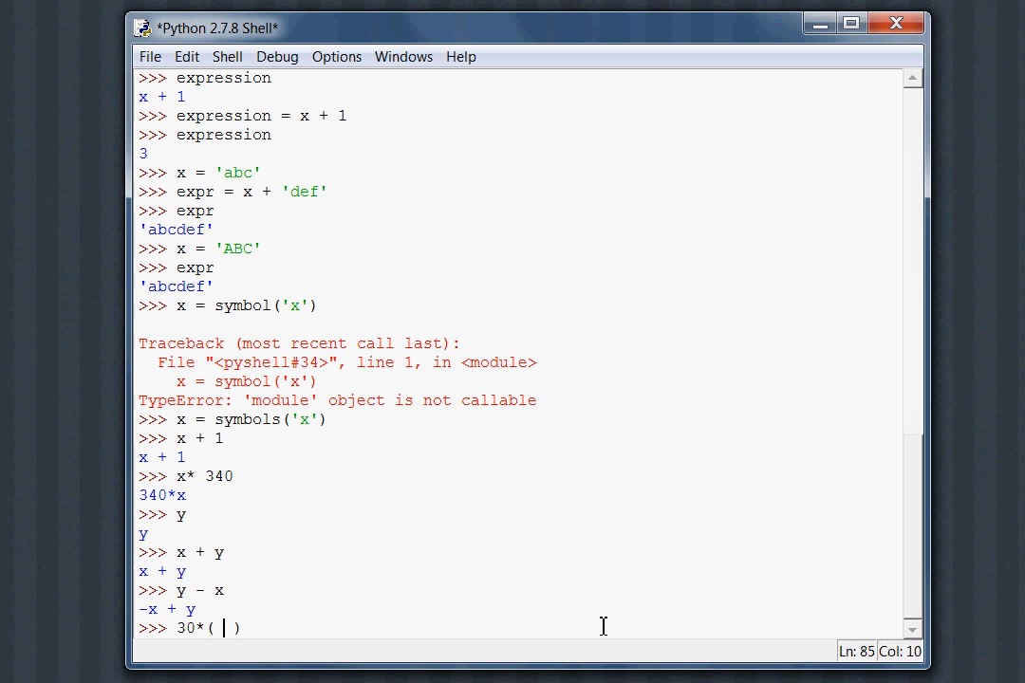